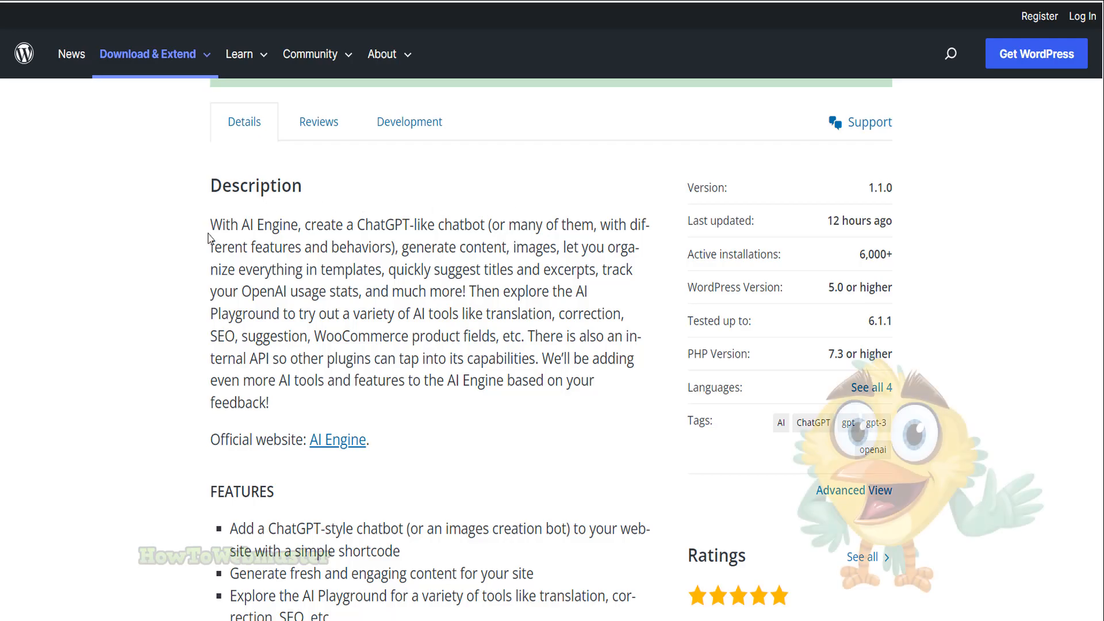
Scroll through the six generated Ghibli-style Tokyo street images.
scroll("down", 3)
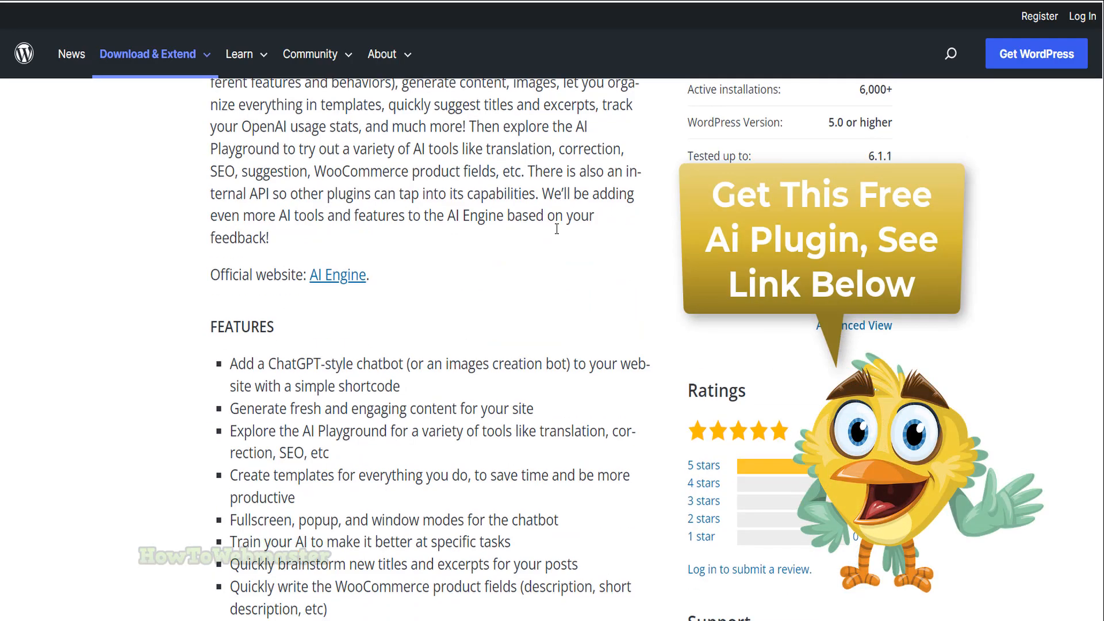
scroll("down", 3)
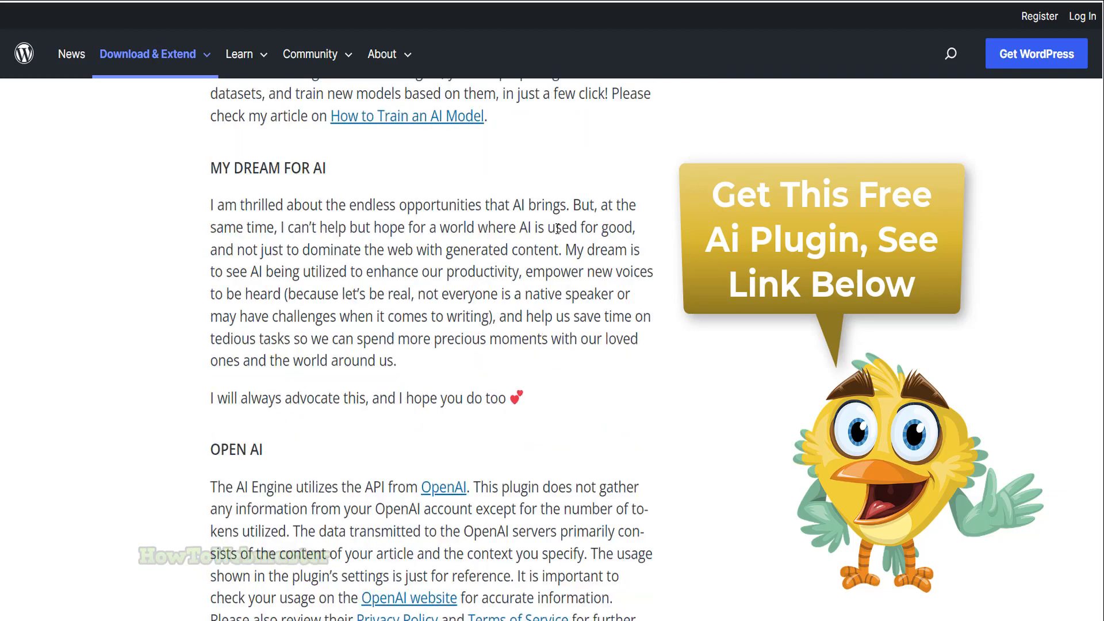
scroll("down", 3)
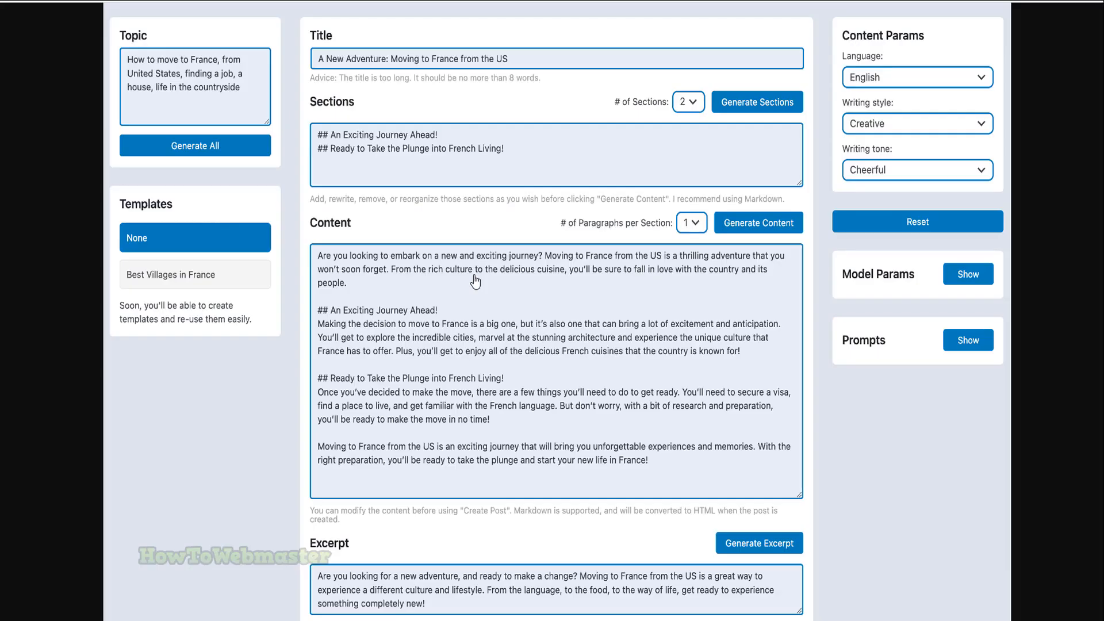
mouse_move(639, 324)
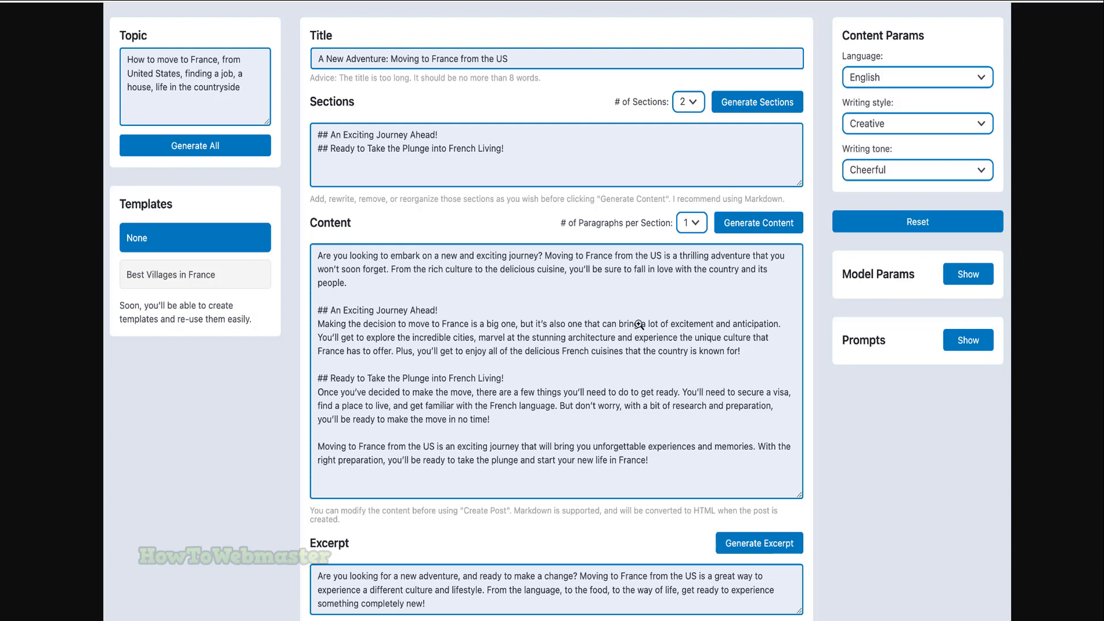
mouse_move(11, 257)
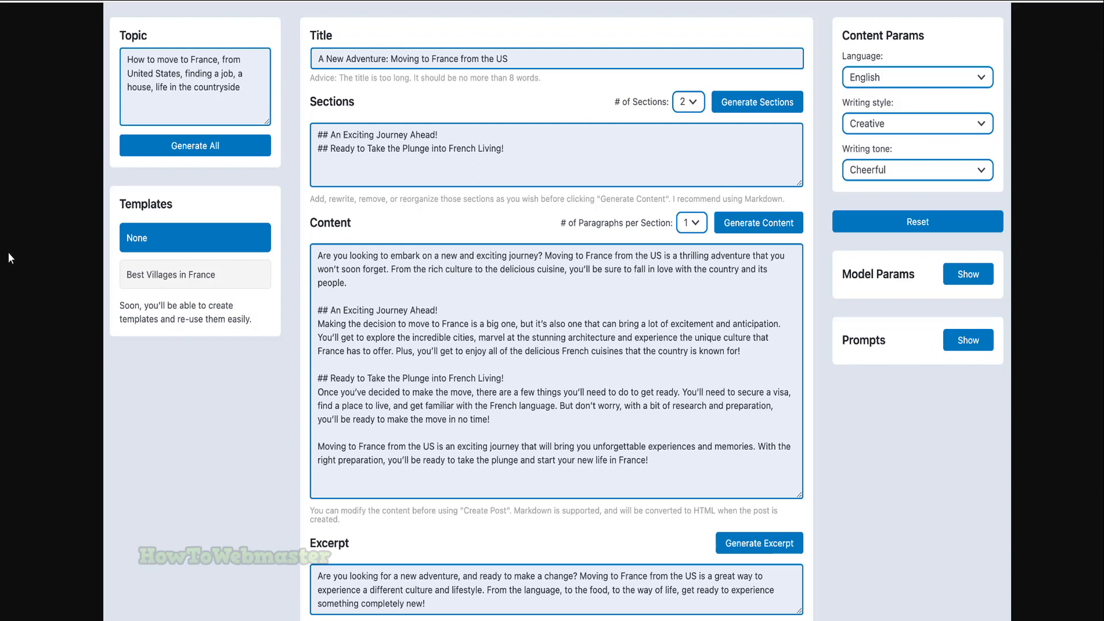
mouse_move(49, 102)
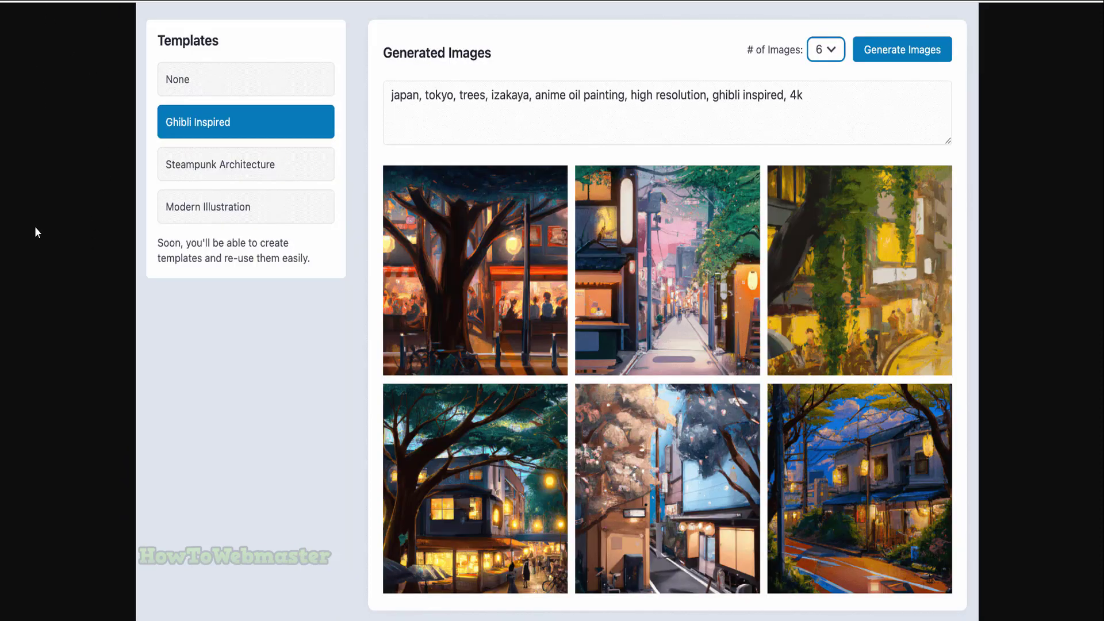
mouse_move(259, 346)
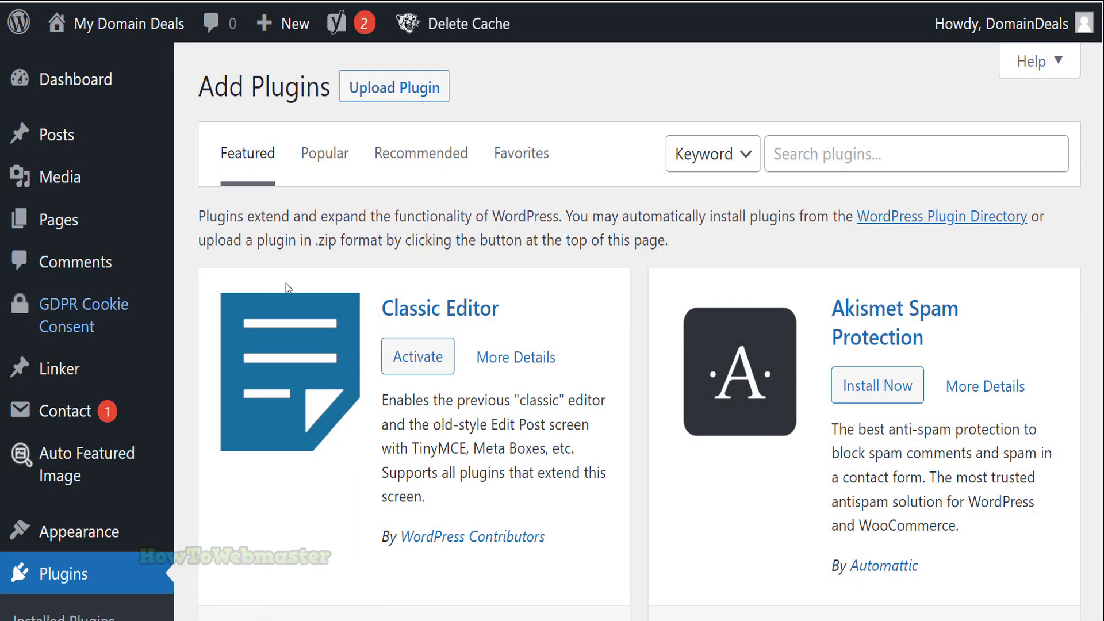
Search Add Plugins for 'AI Engine', install it and activate it.
scroll("down", 3)
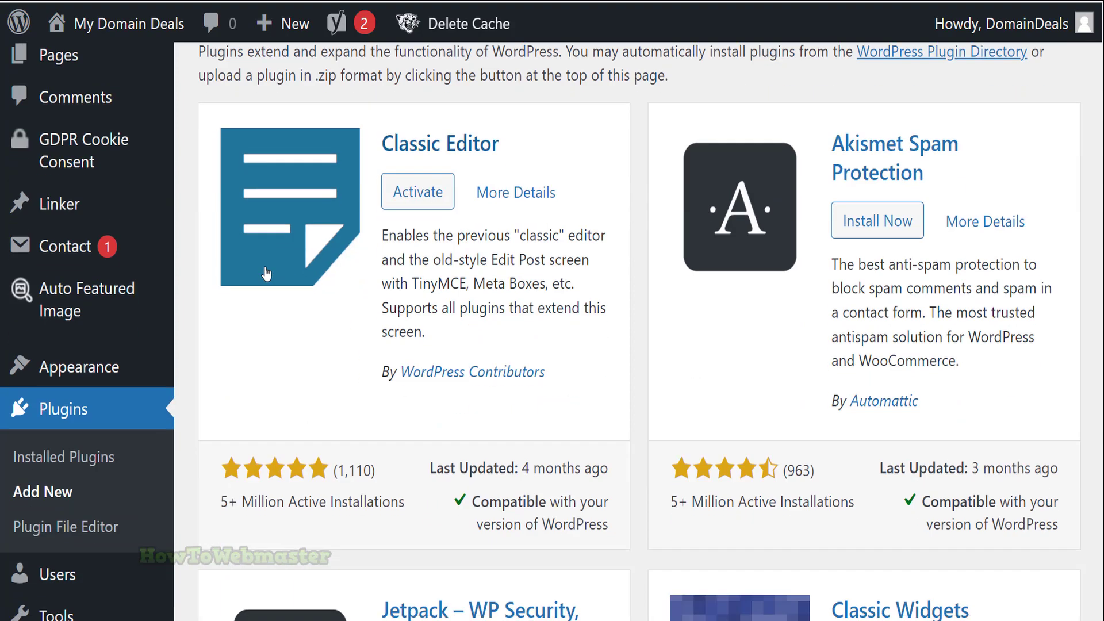
scroll("down", 3)
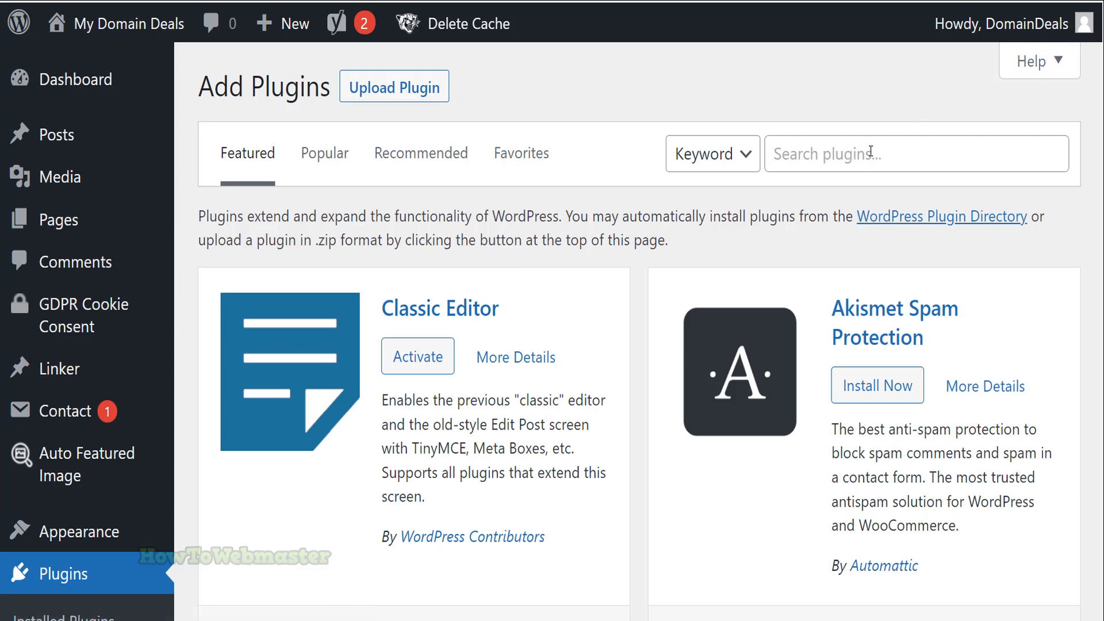
type("AI Engine")
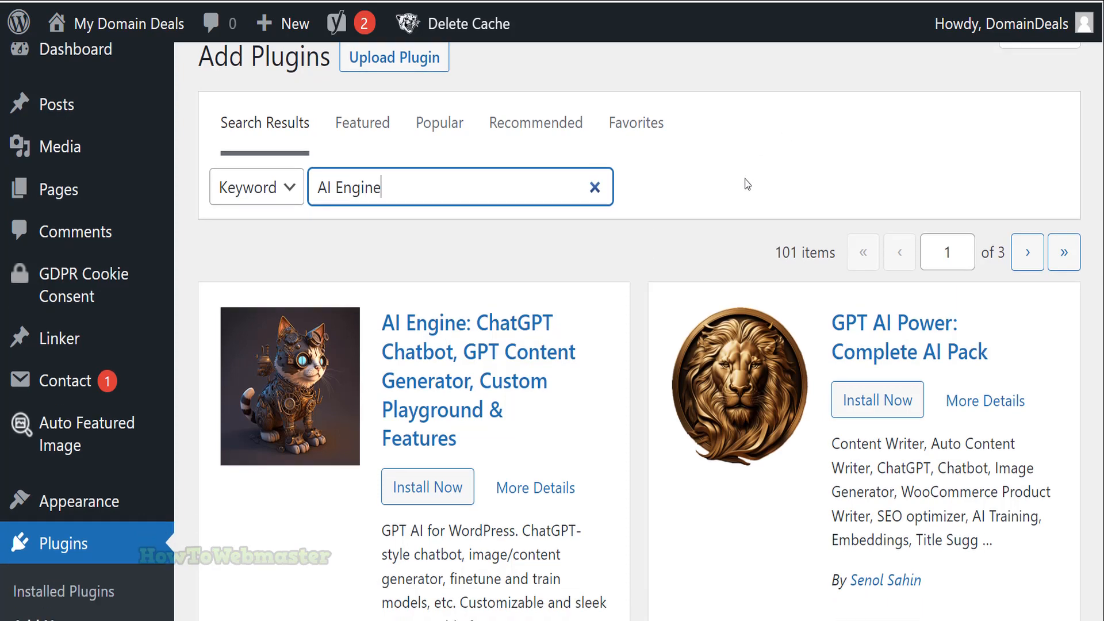
scroll("down", 3)
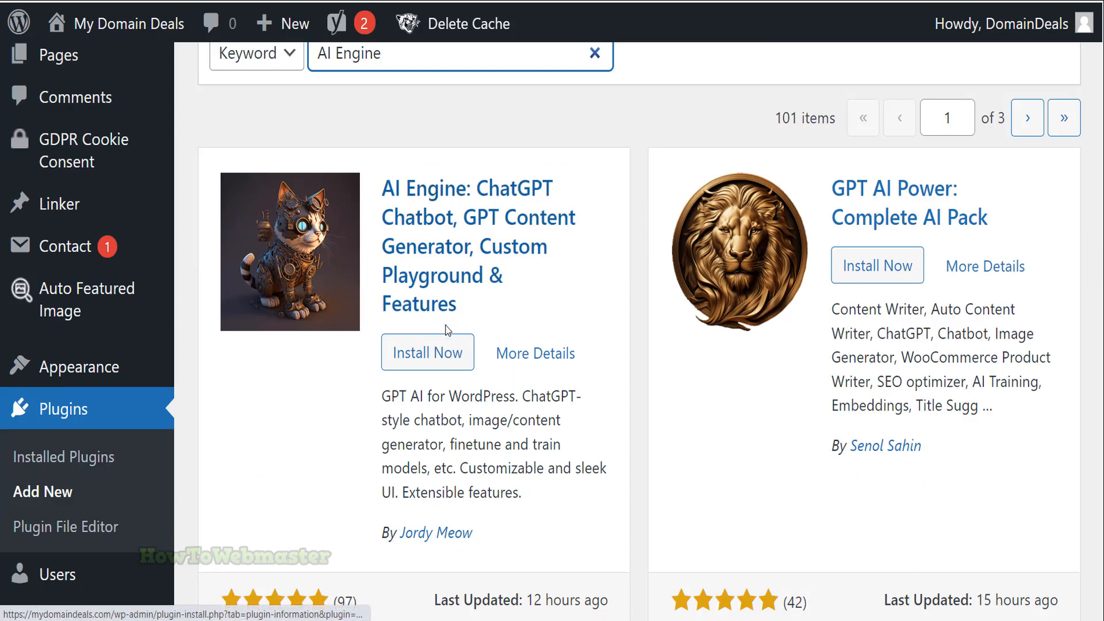
left_click(426, 352)
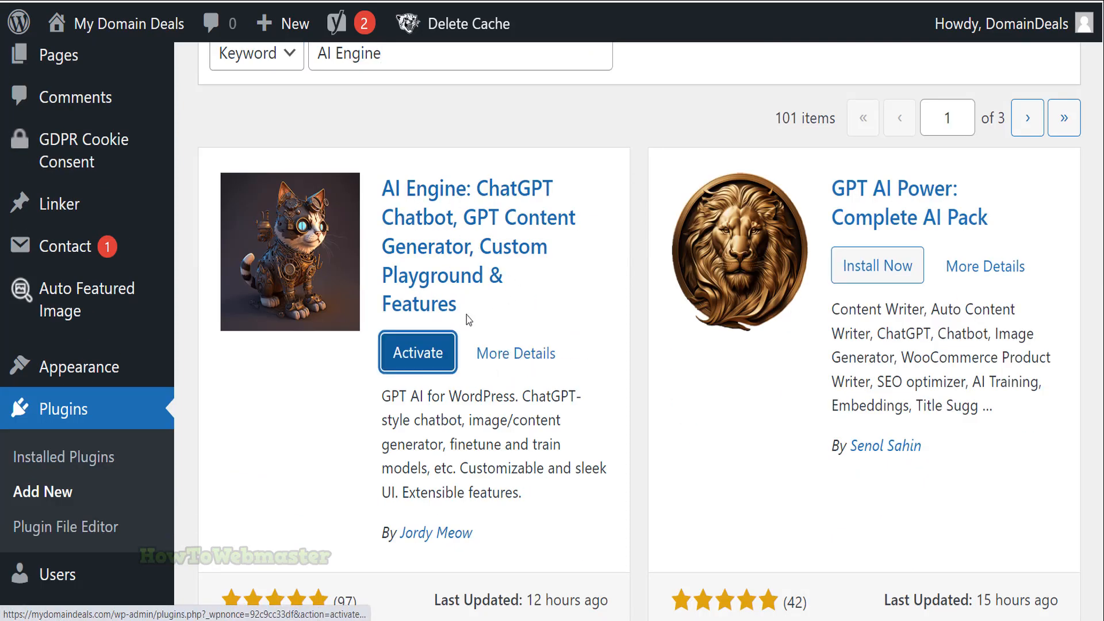
left_click(417, 352)
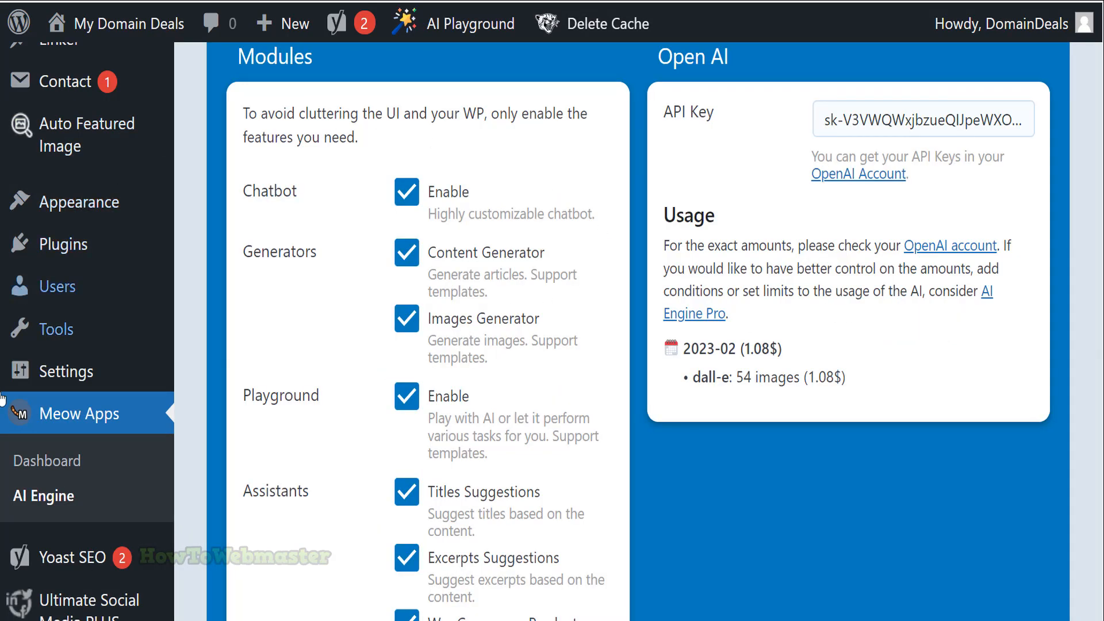
mouse_move(70, 537)
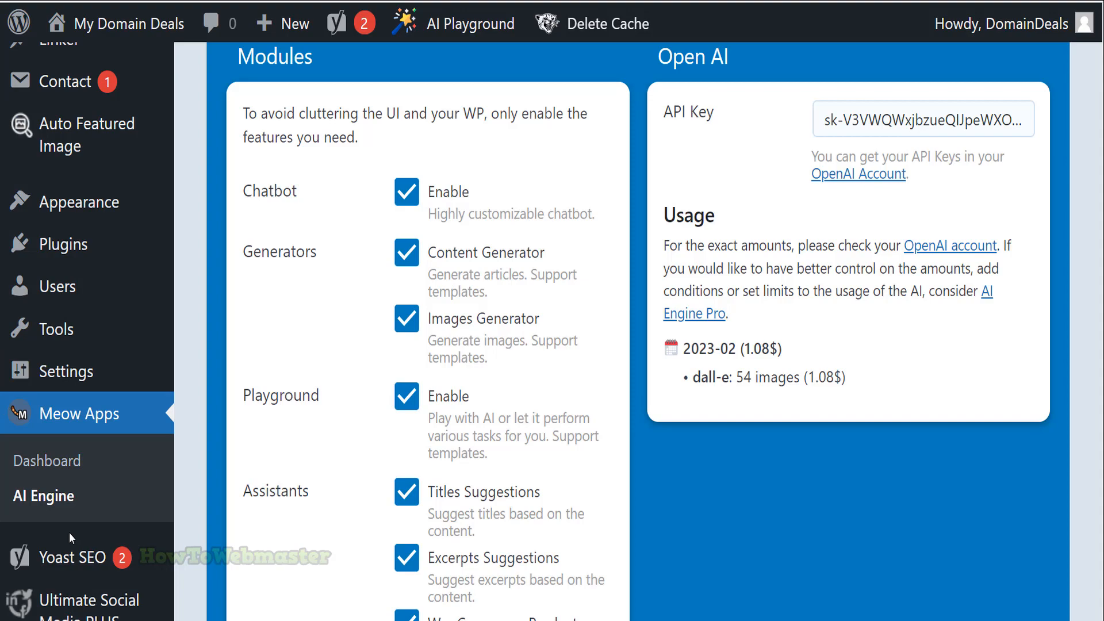
mouse_move(42, 495)
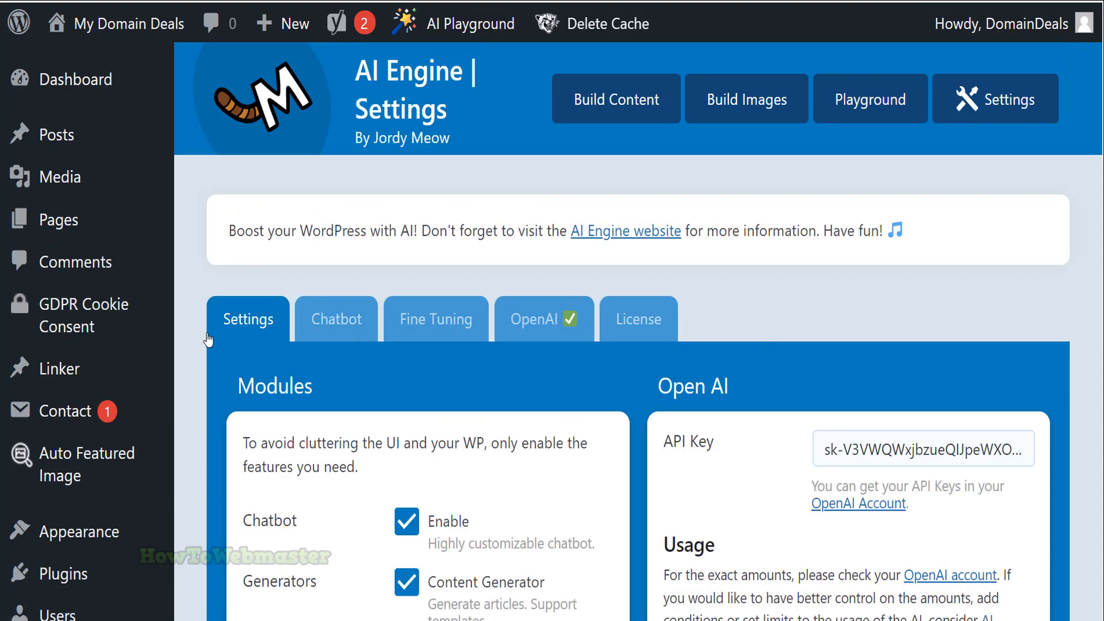
mouse_move(607, 389)
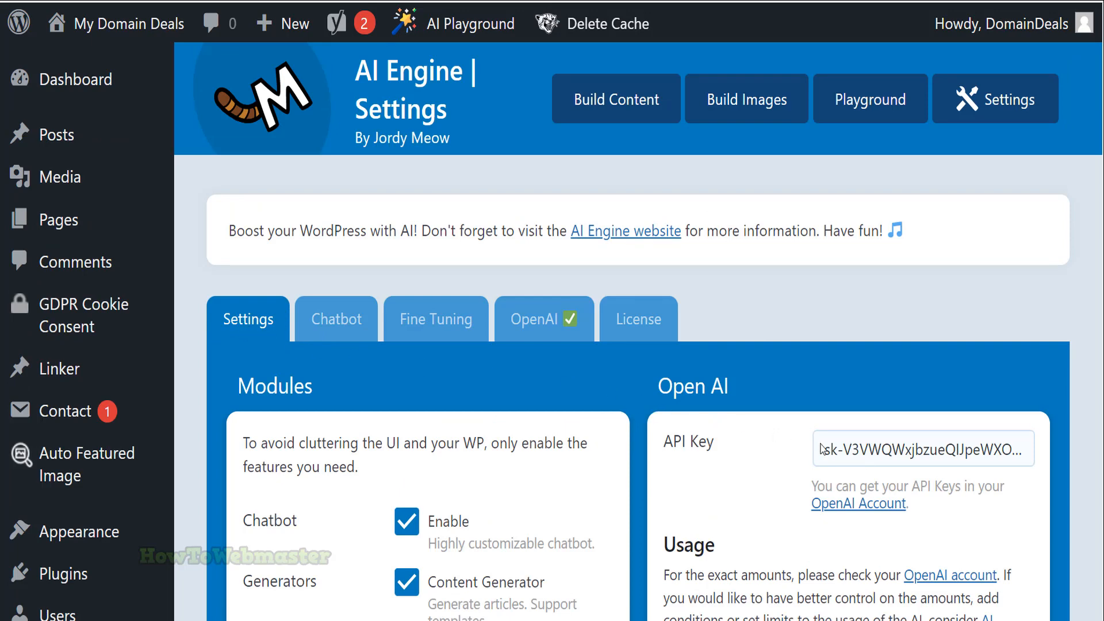
mouse_move(817, 490)
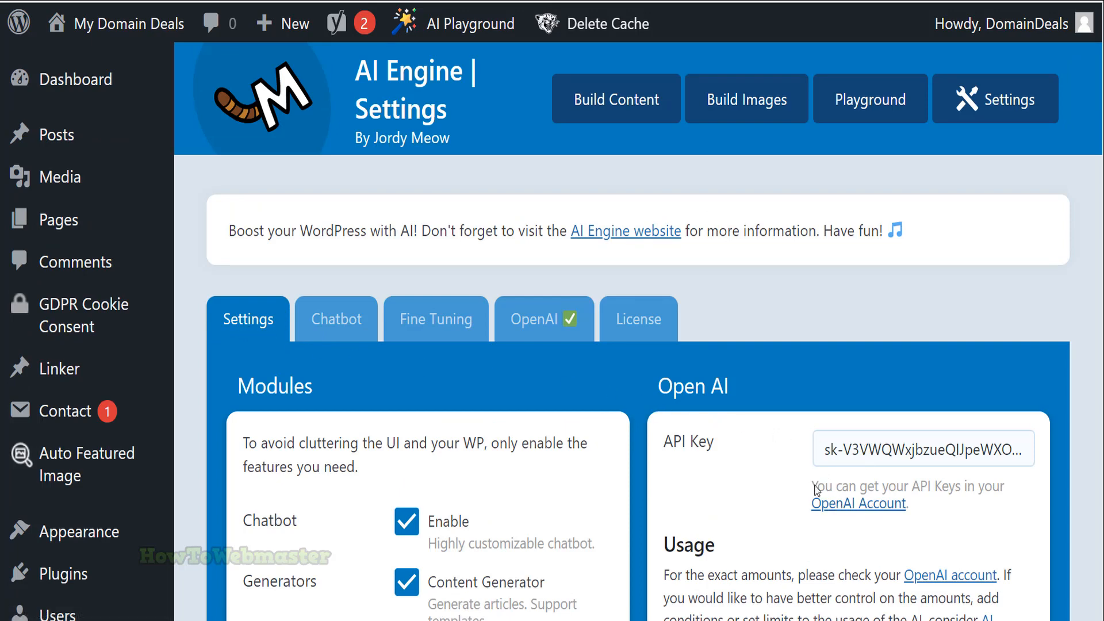
mouse_move(858, 504)
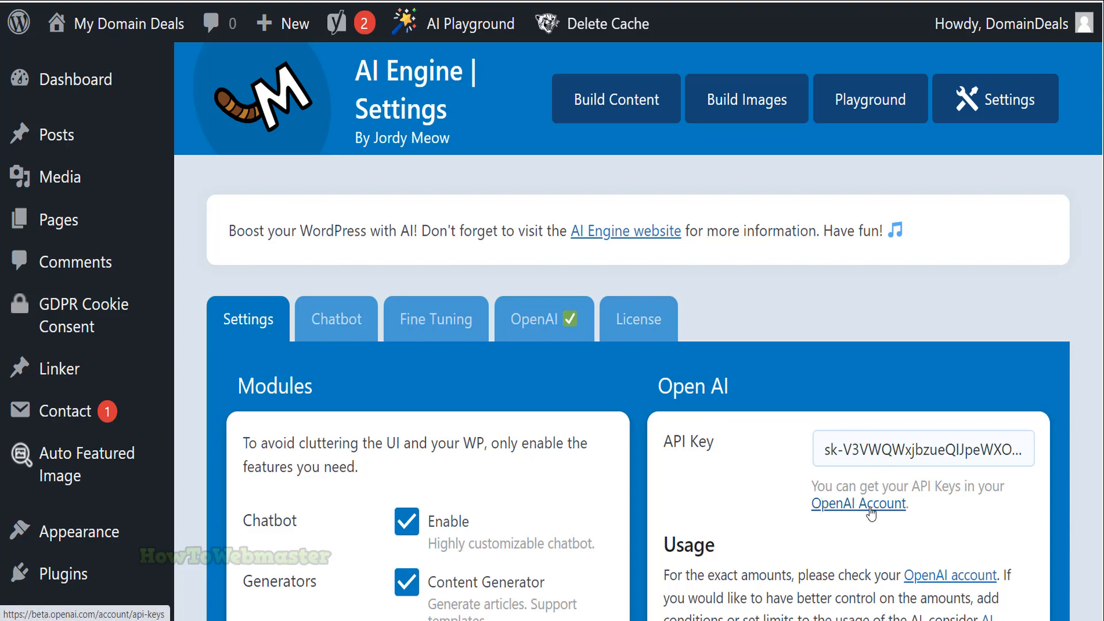
scroll("down", 3)
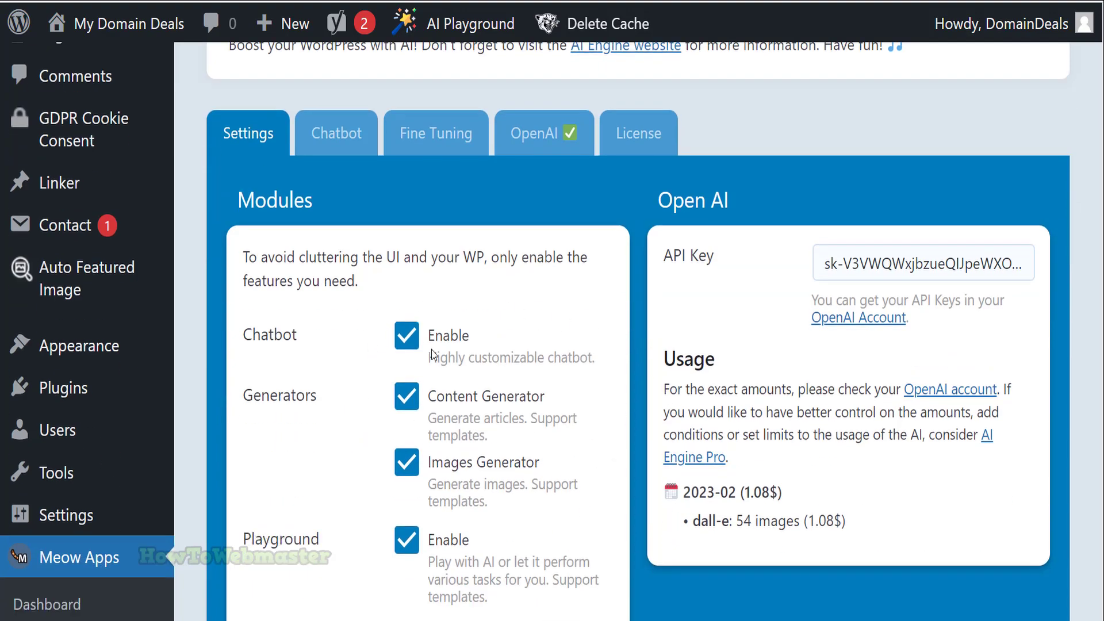
scroll("down", 3)
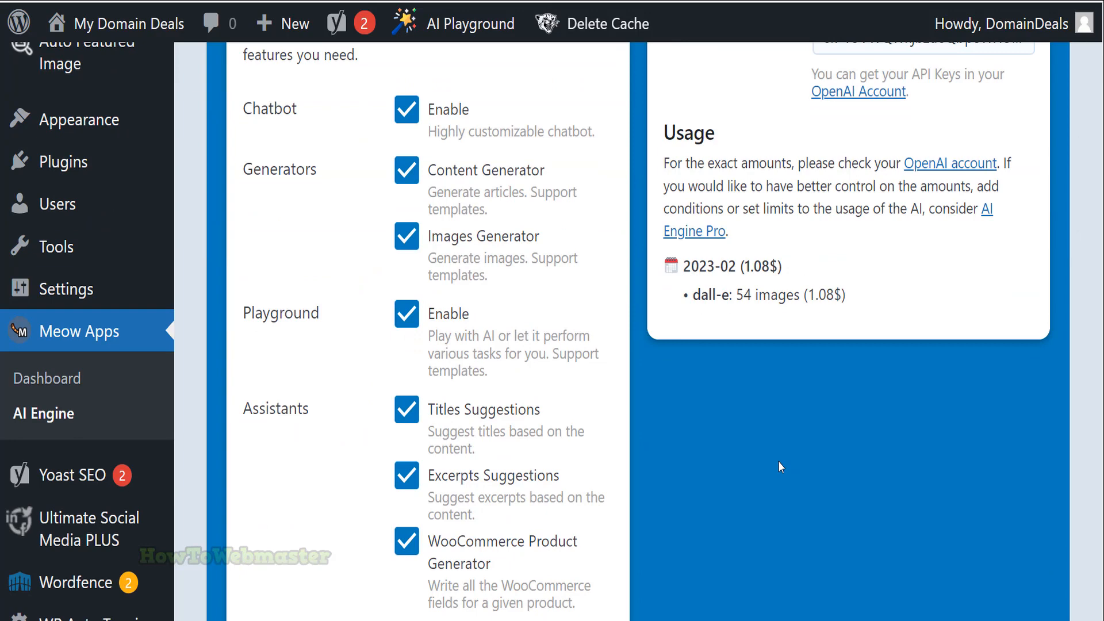
scroll("up", 3)
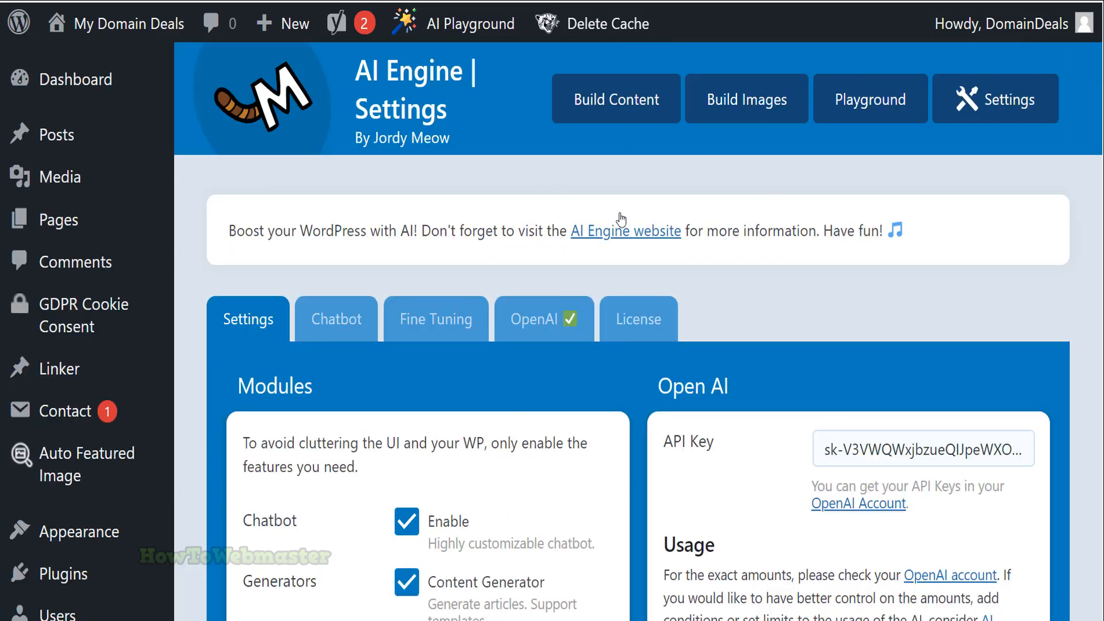
mouse_move(615, 99)
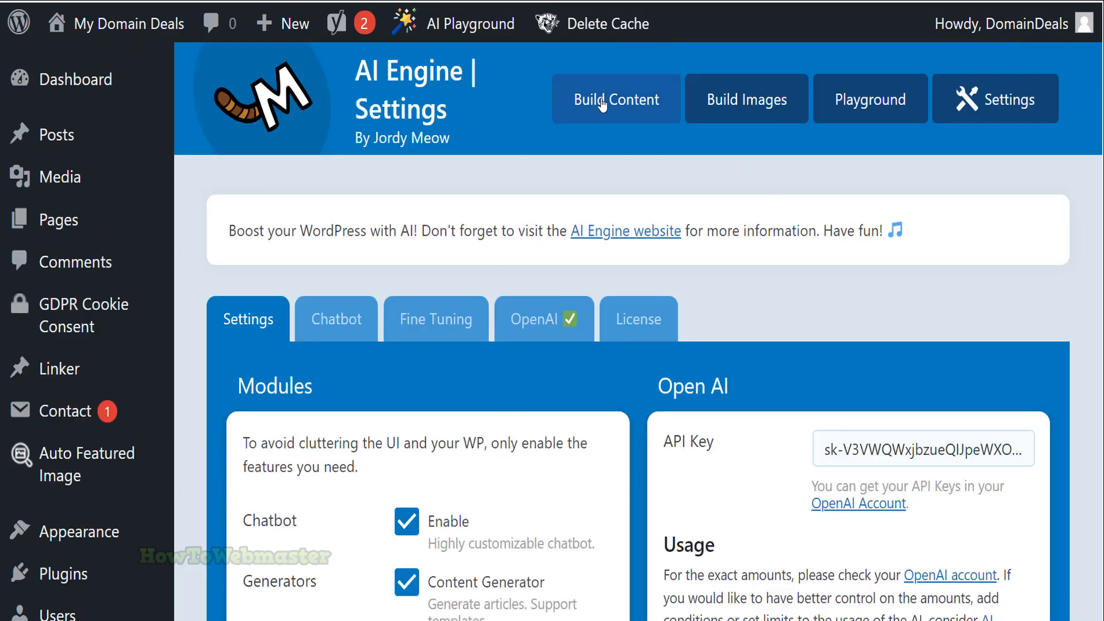
Paste 'Top 5 Ways to Lose Weight Fast' into the content generator's Topic box.
left_click(614, 99)
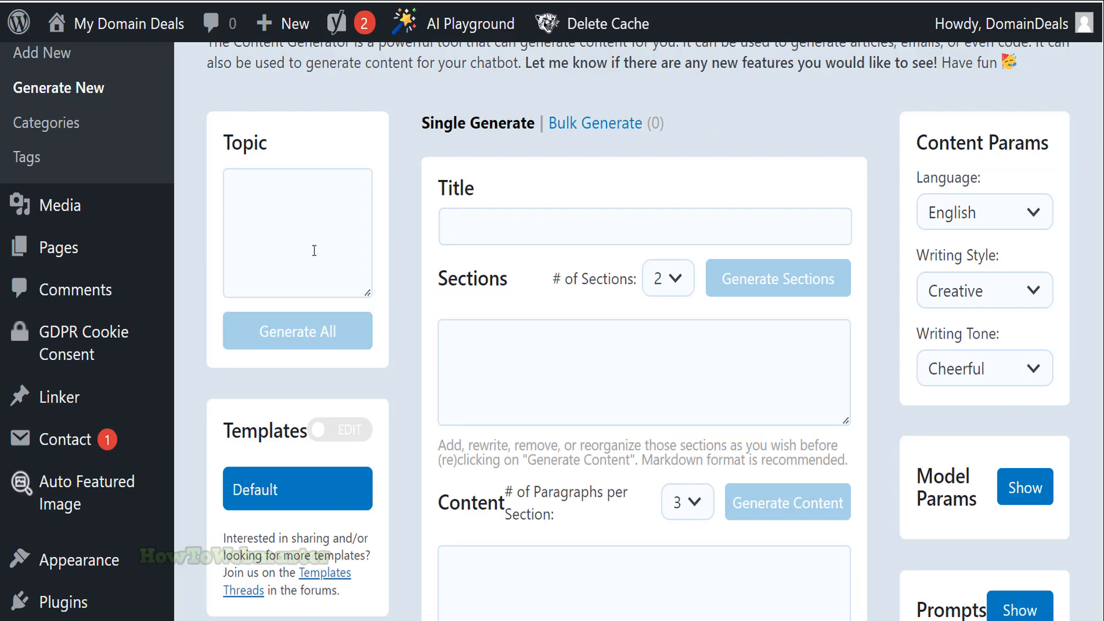
scroll("up", 3)
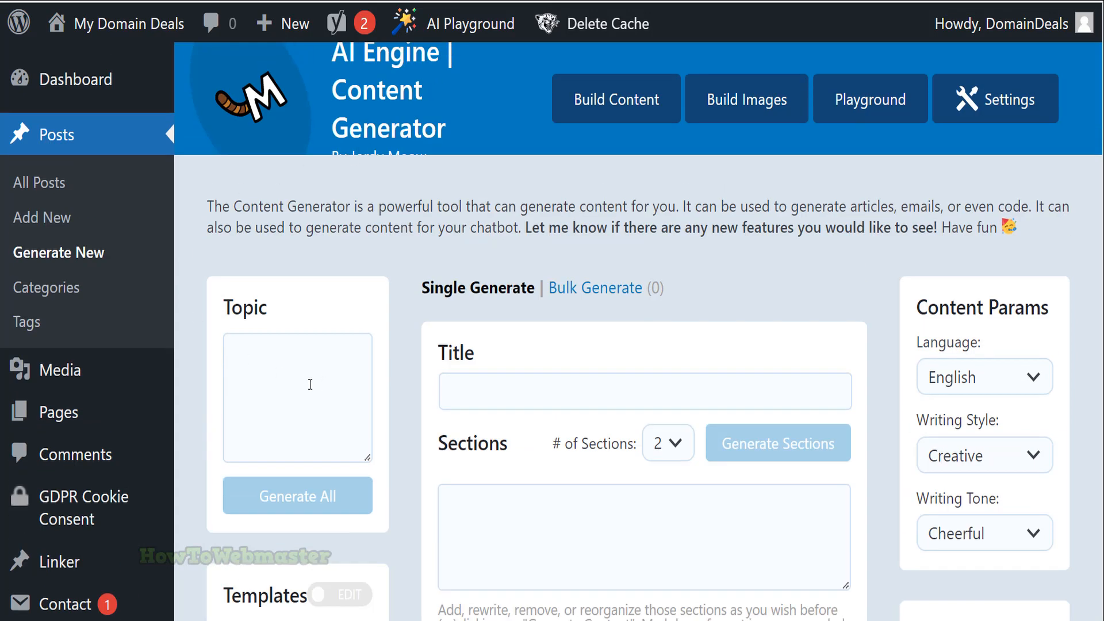
right_click(297, 398)
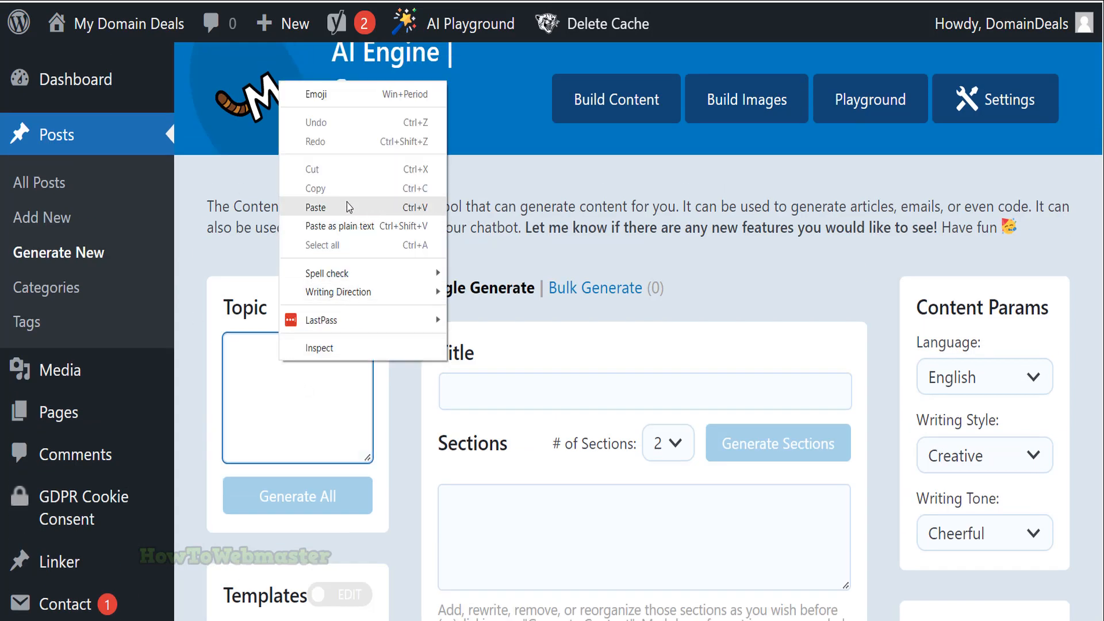
left_click(315, 207)
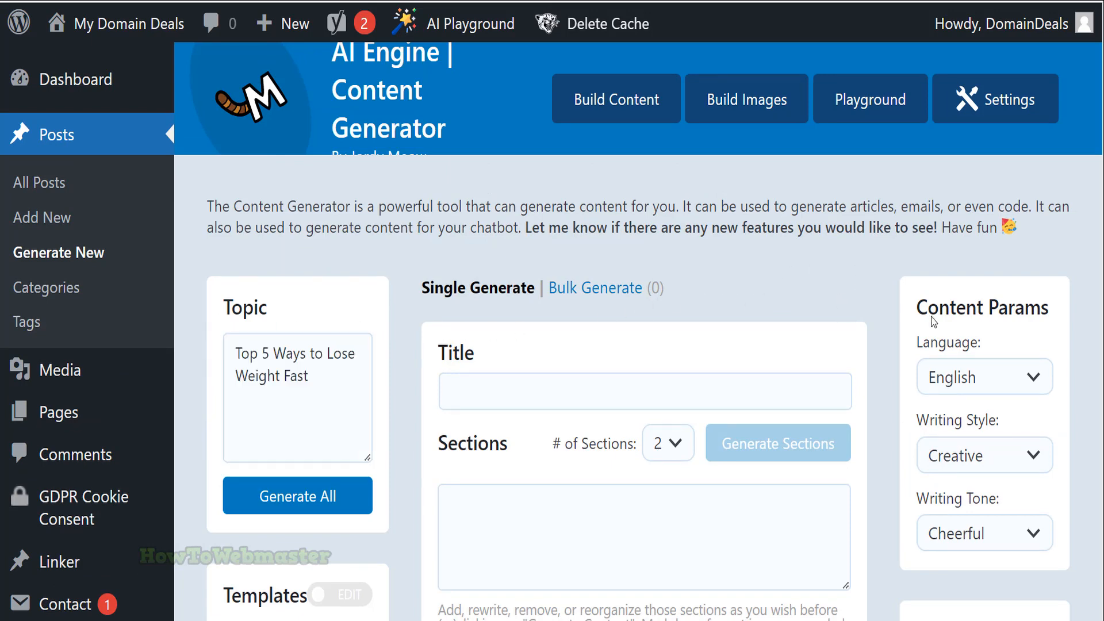
left_click(984, 455)
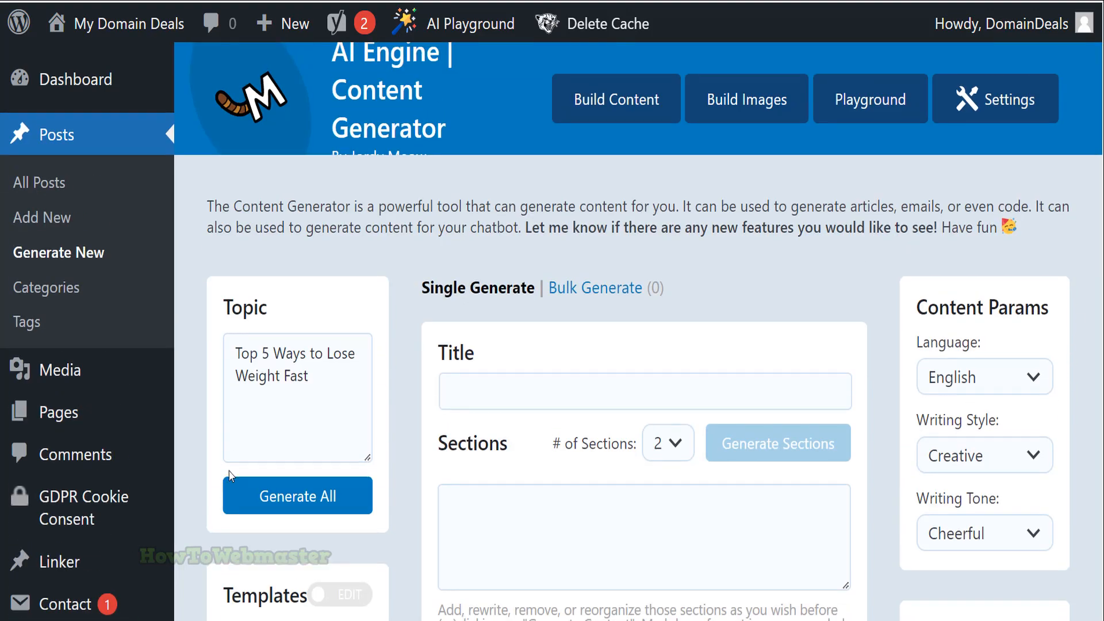
mouse_move(297, 496)
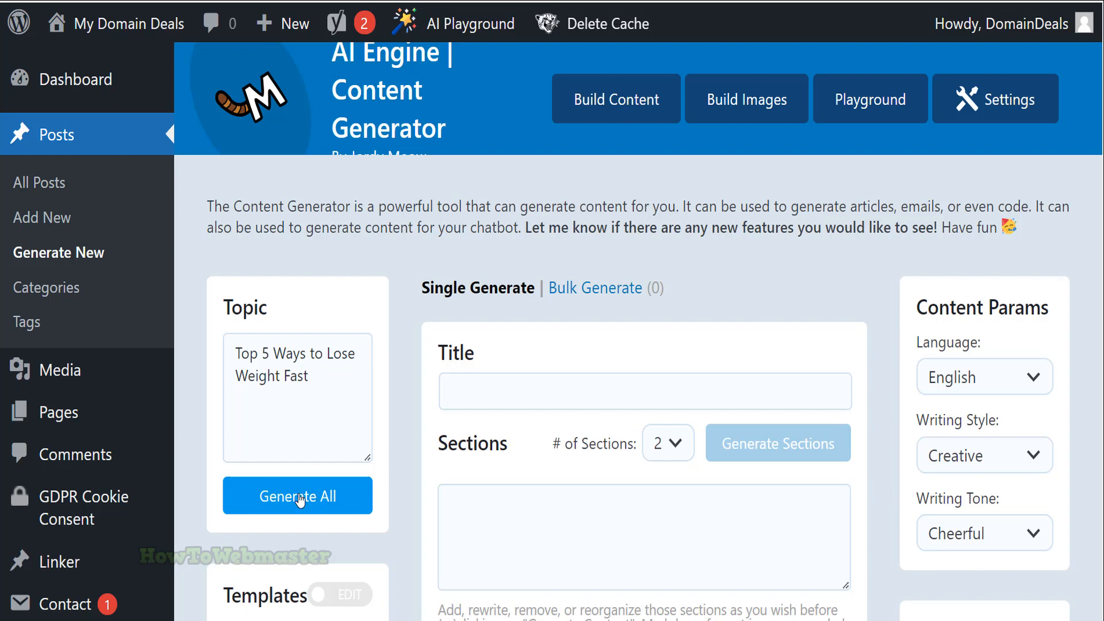
Generate All and review the title, two sections, 439-word article and excerpt.
left_click(297, 496)
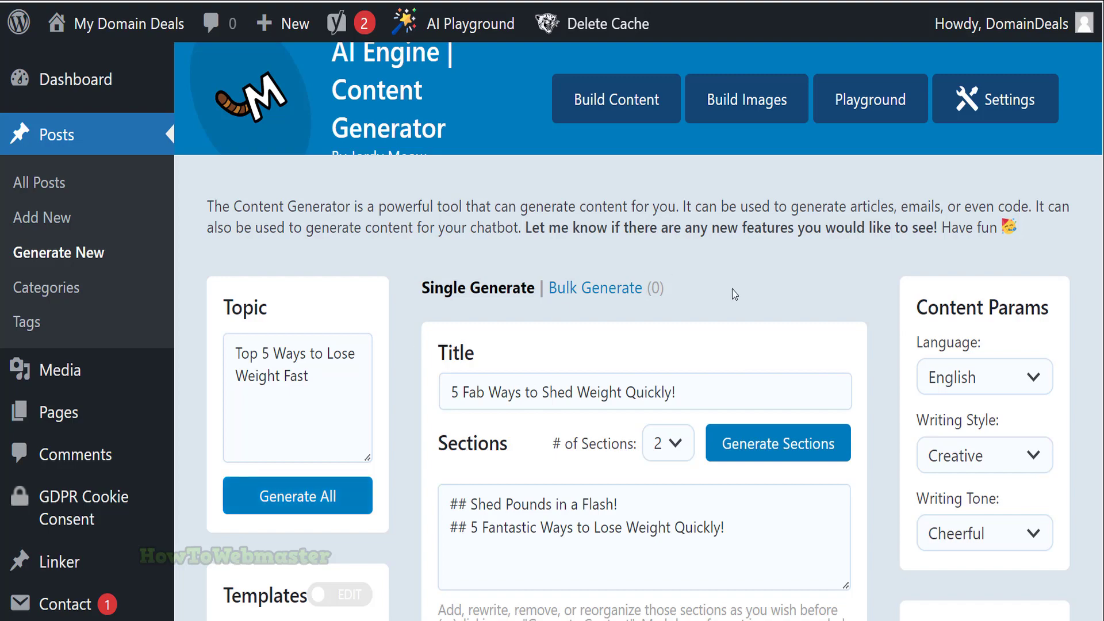
scroll("down", 3)
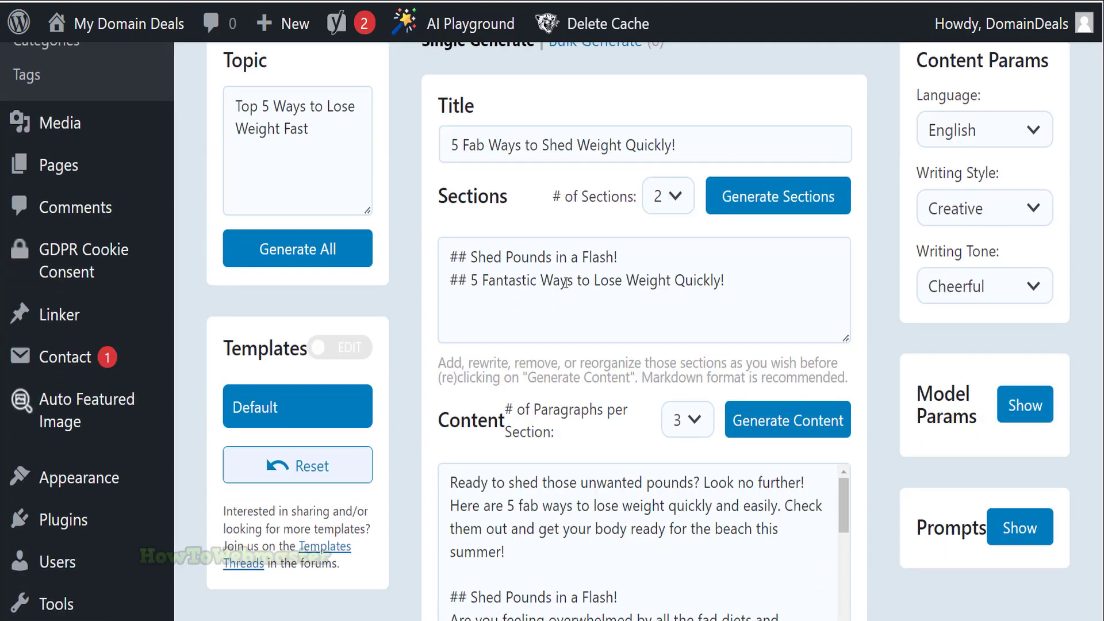
scroll("down", 3)
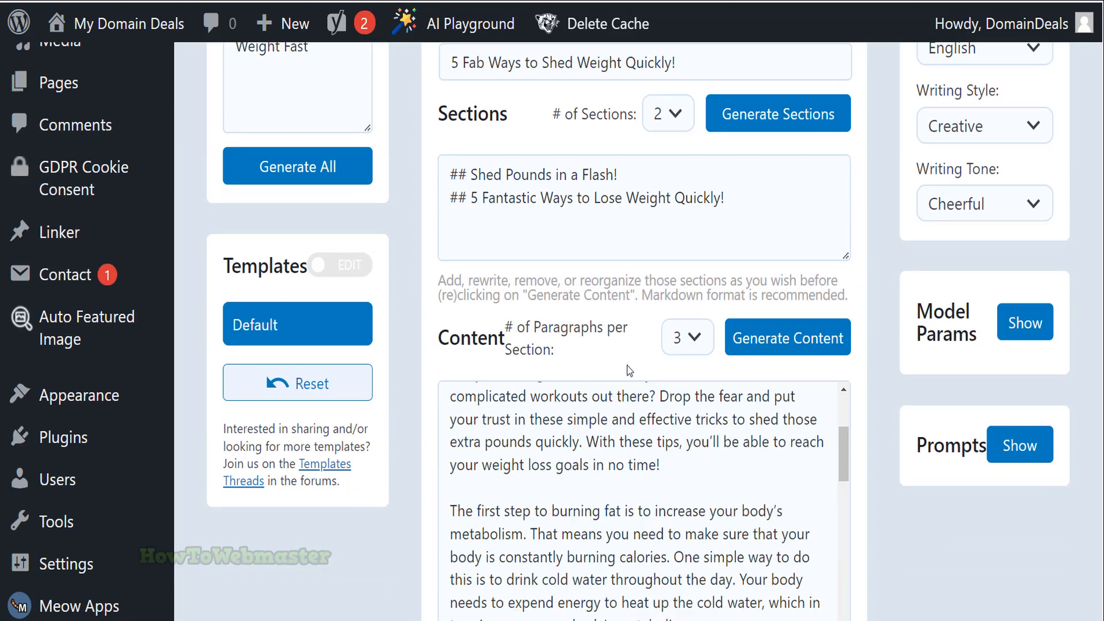
scroll("down", 3)
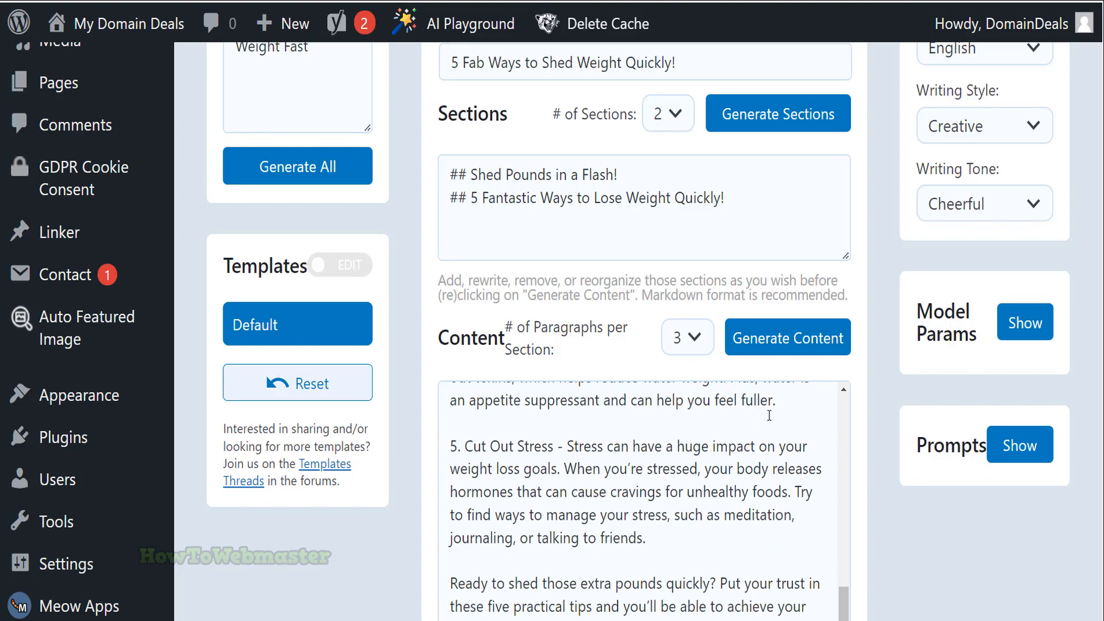
scroll("down", 3)
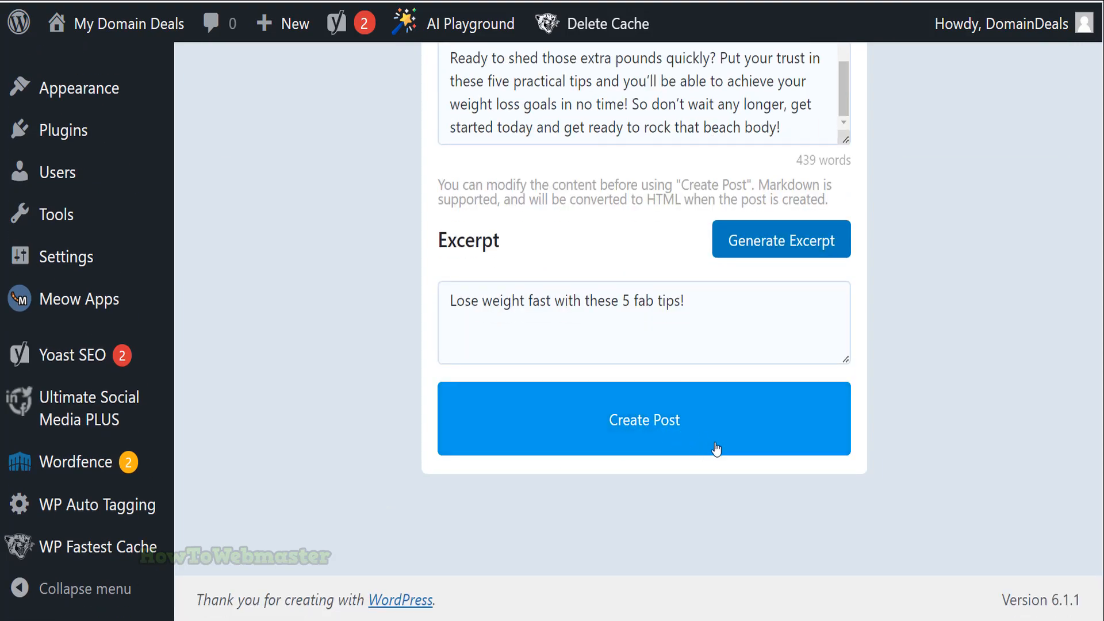
Create the draft post from the article and review it in the editor.
left_click(641, 419)
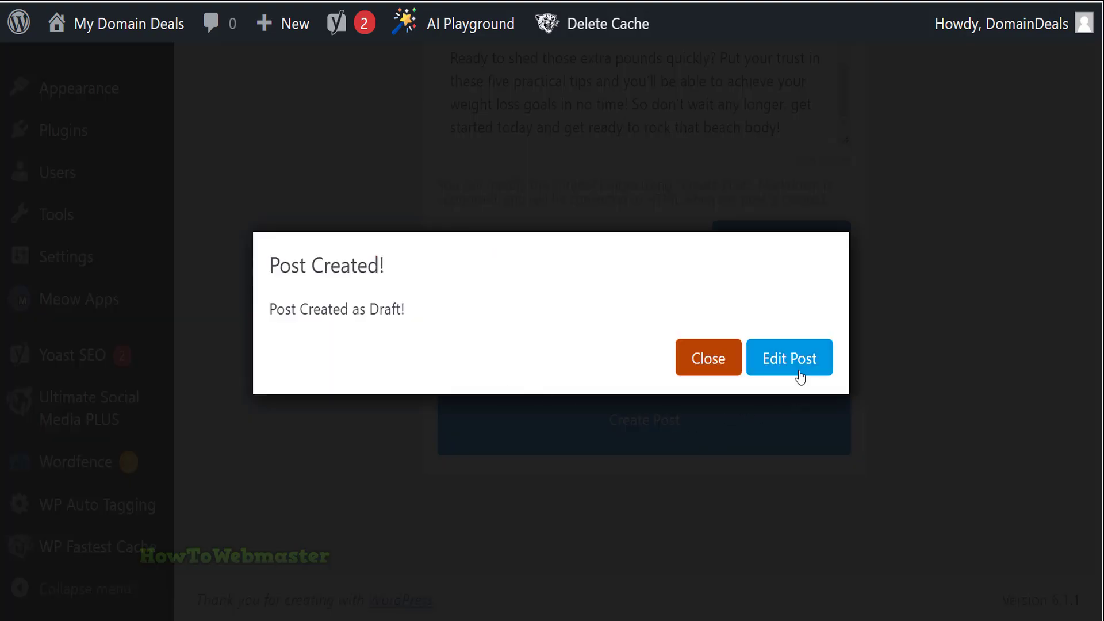
left_click(789, 358)
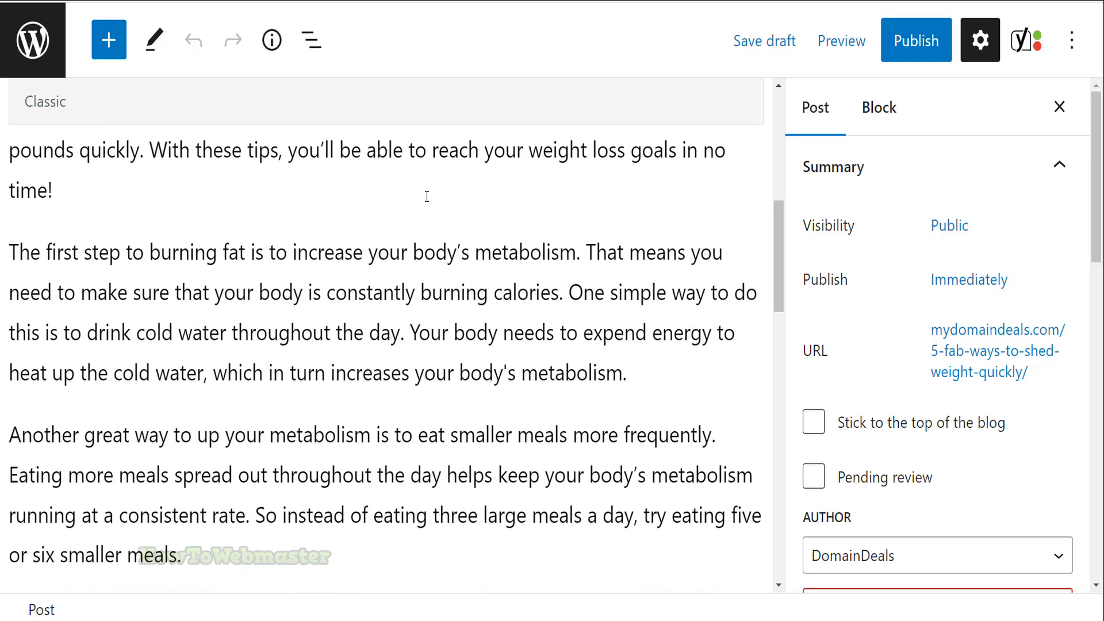
scroll("down", 3)
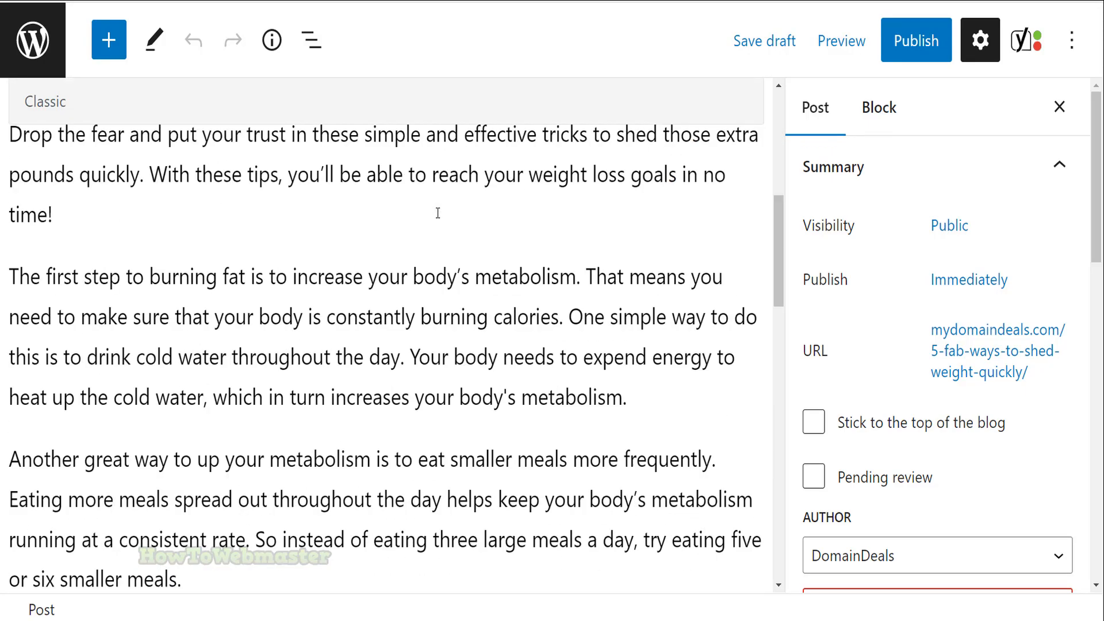
scroll("up", 3)
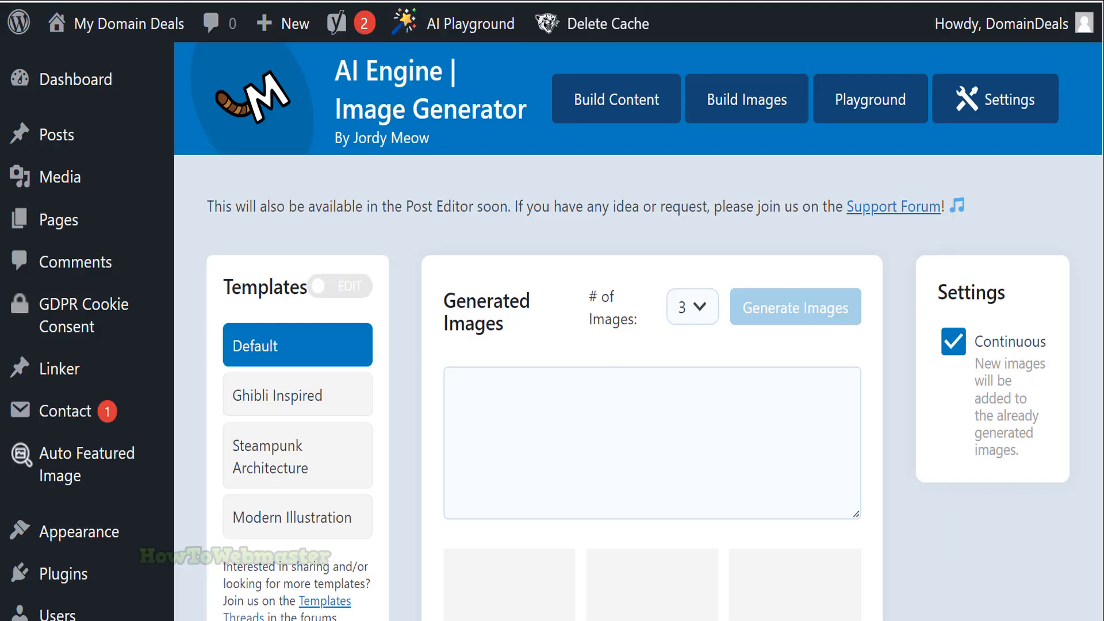
mouse_move(745, 99)
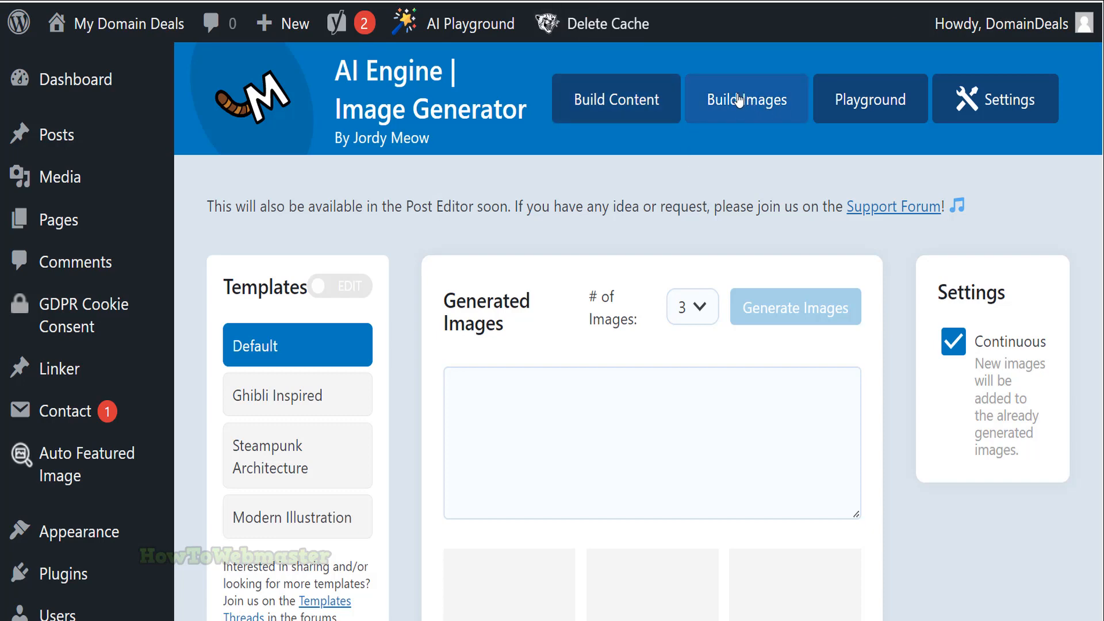
Enter the detailed fantasy cave scene prompt and keep the image count at 3.
scroll("down", 3)
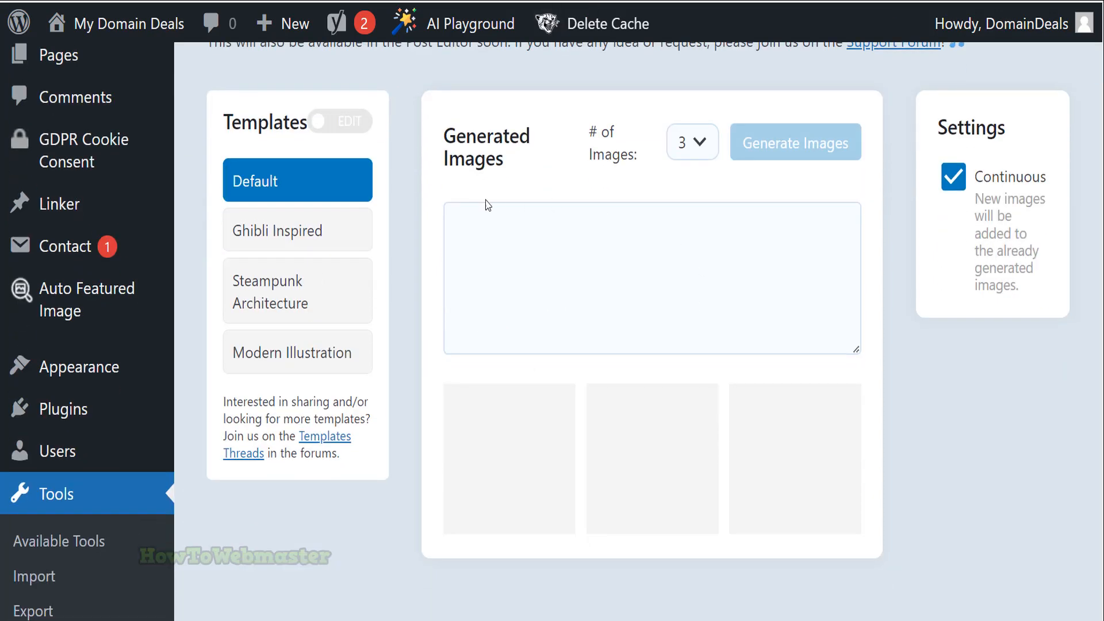
left_click(535, 235)
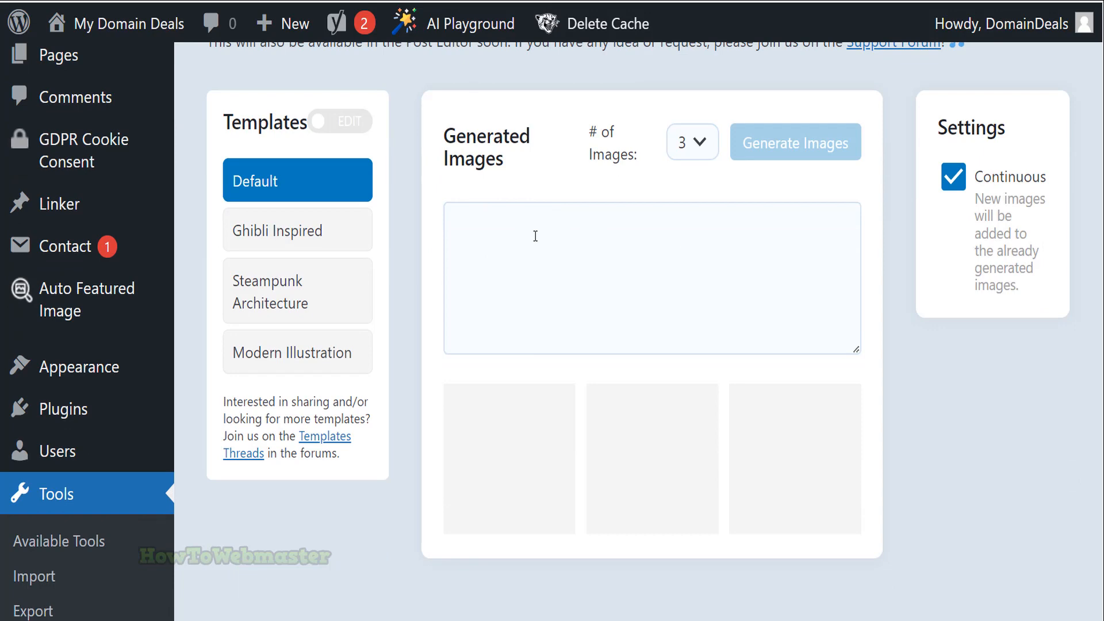
type("extremely detailed beautiful fantasy cave scene, unreal engine fantasy art, medieval fantasy game art, a multidimensional cozy home, in a medieval hobbit home, extreme realistic detailing, hyper-clarity, extreme hyper-realism")
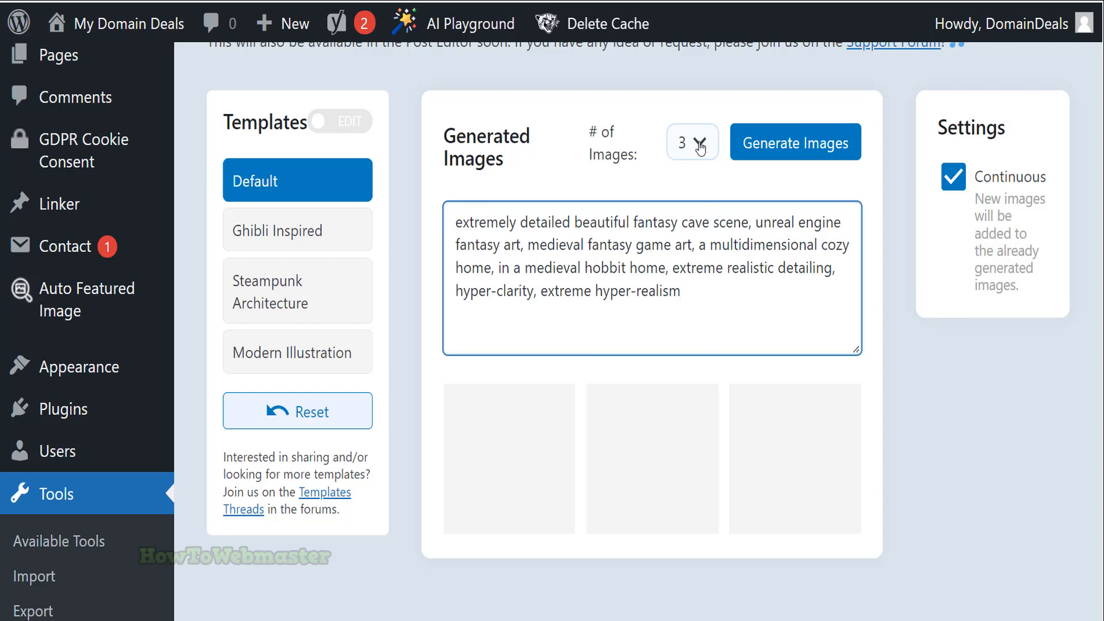
left_click(691, 142)
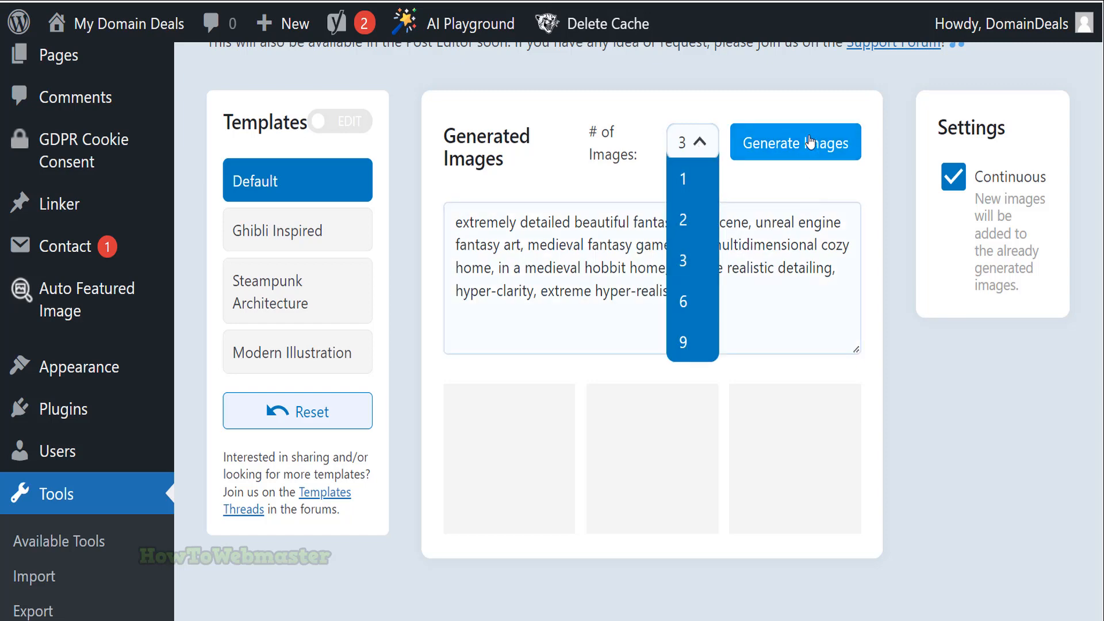
left_click(681, 258)
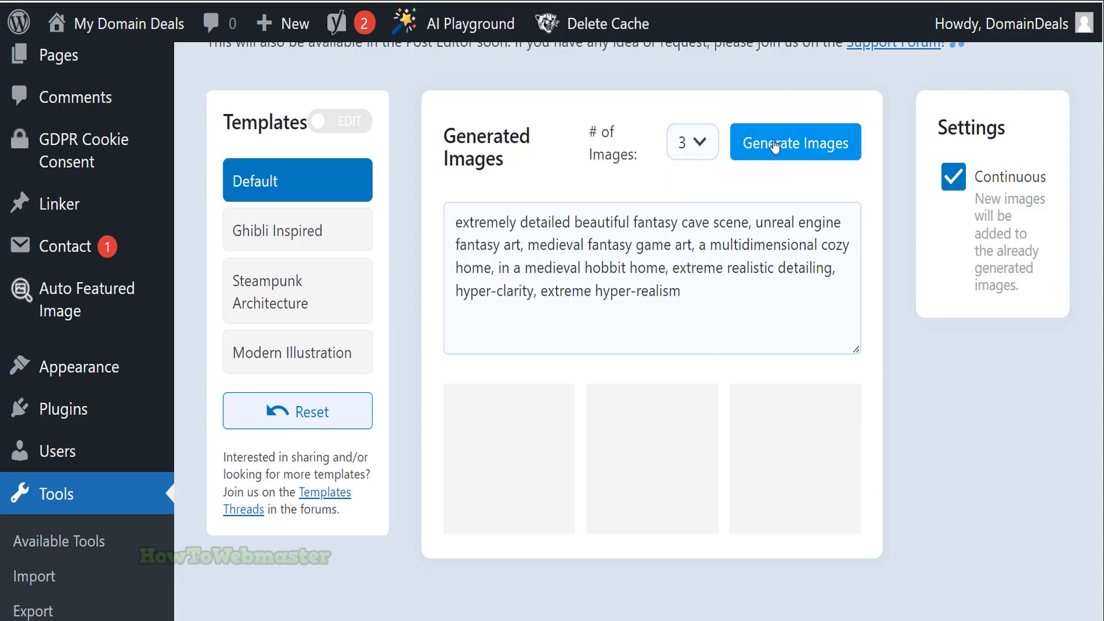
Generate the three cave images and view the first one's title, caption and alt text.
left_click(794, 141)
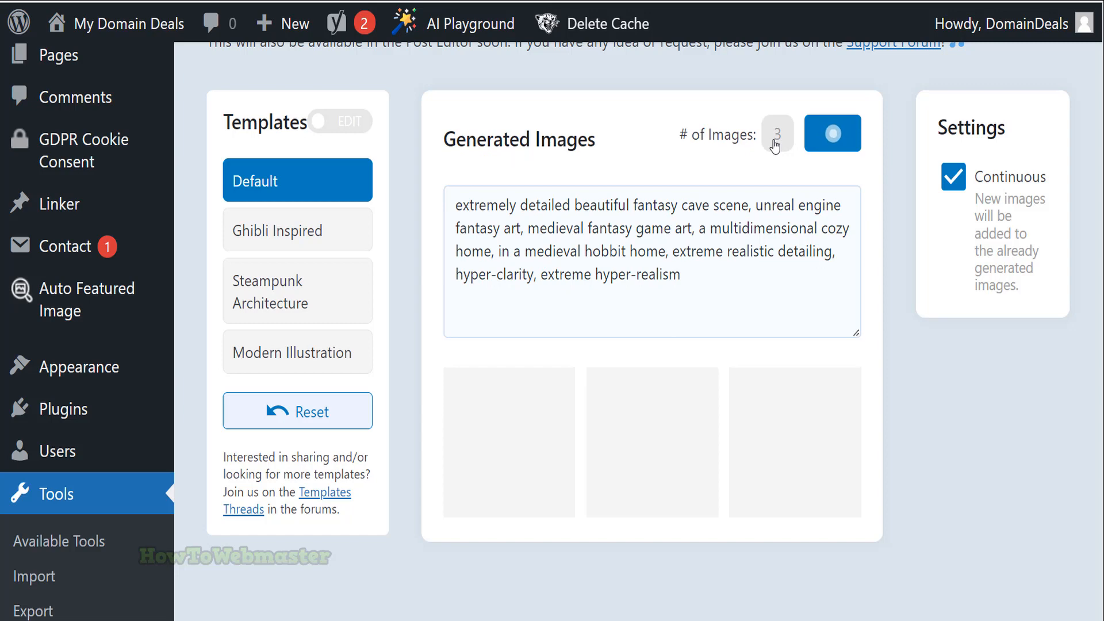
left_click(831, 134)
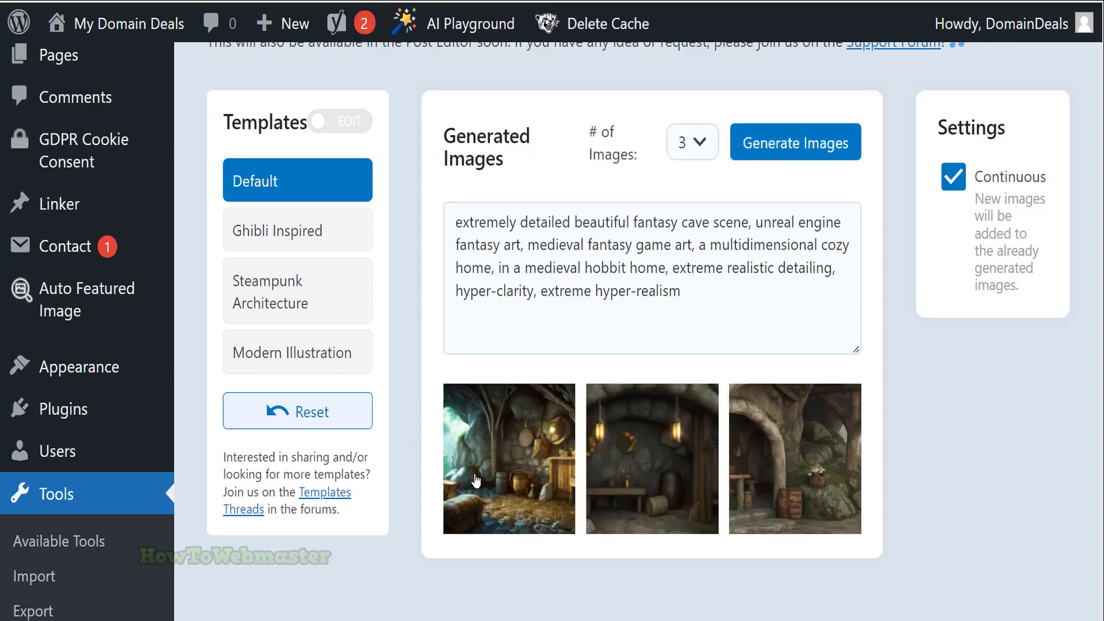
left_click(508, 459)
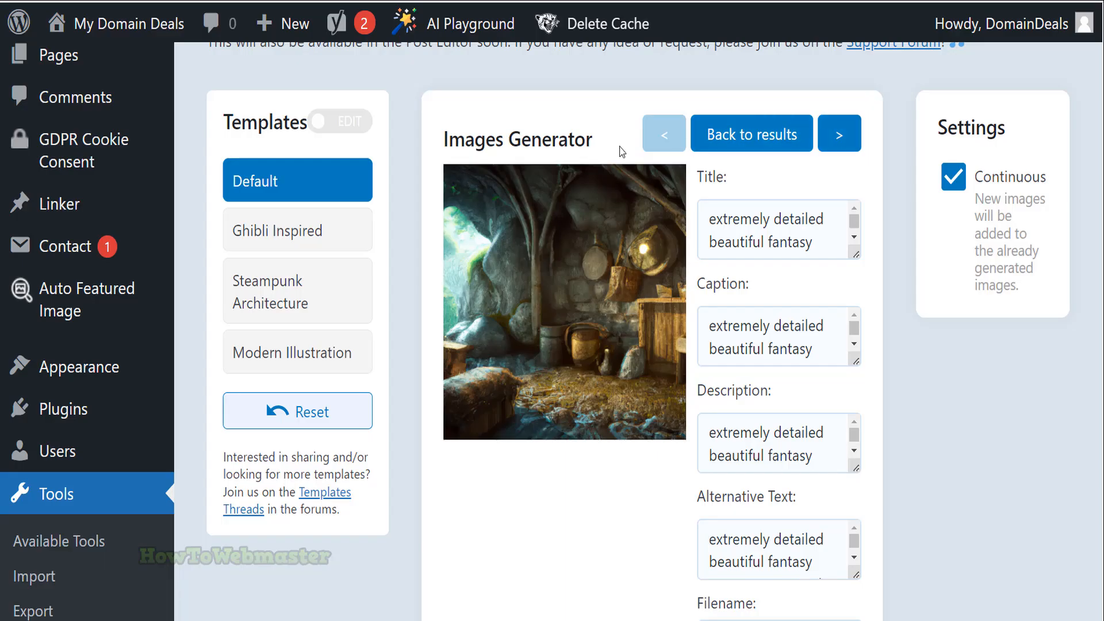
Browse to the second and third cave images and show the third full size.
left_click(838, 134)
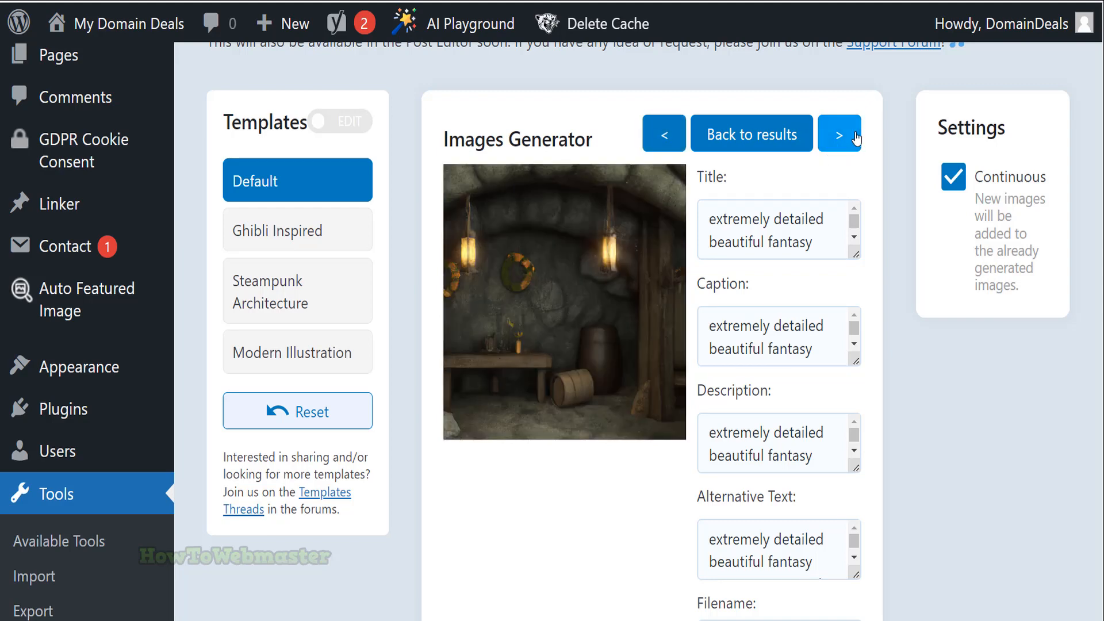
left_click(839, 133)
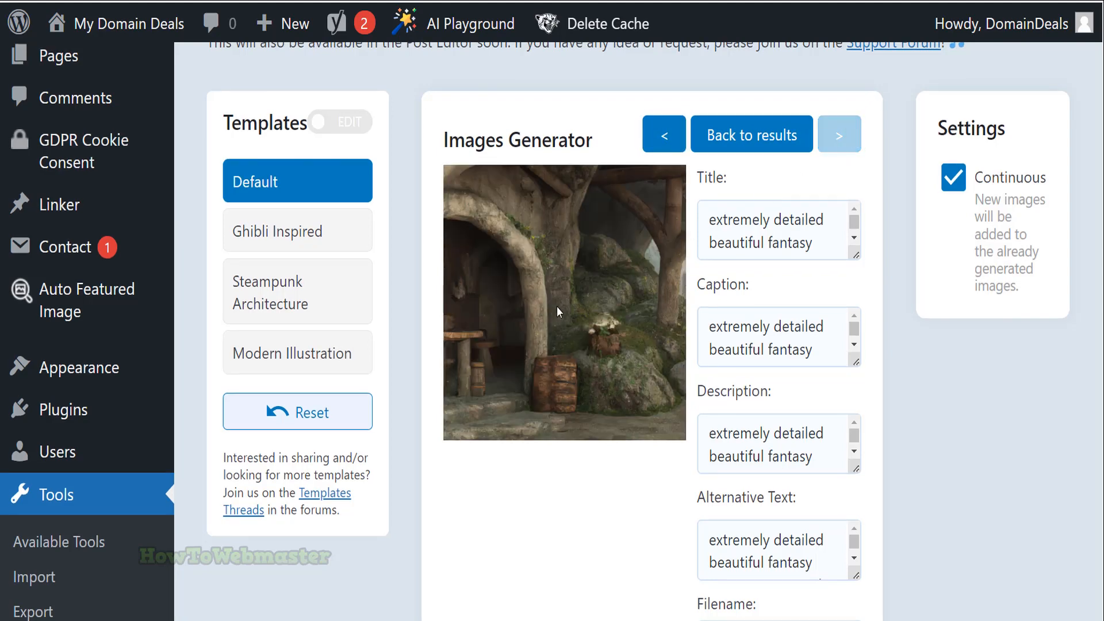
left_click(563, 302)
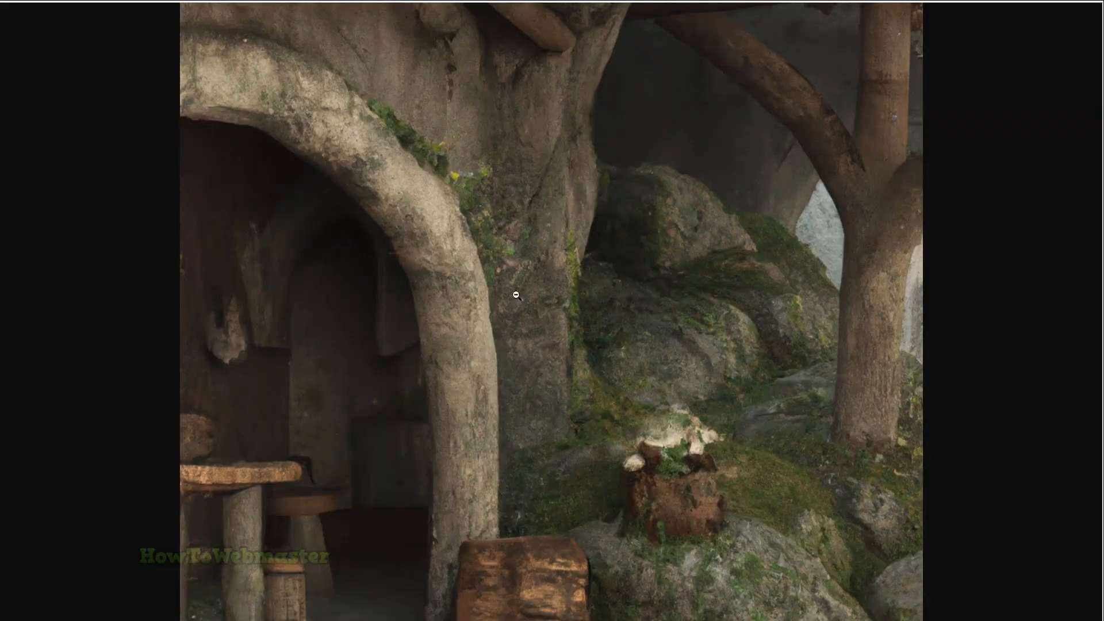